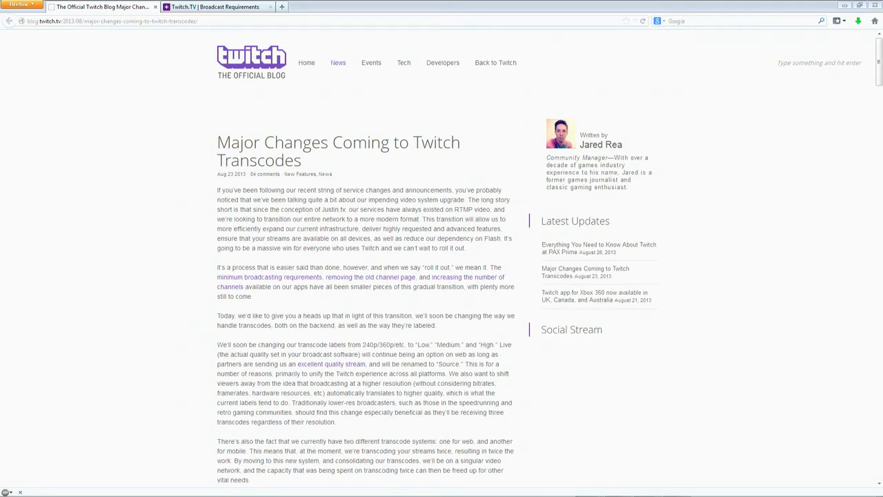
{"action": "mouse_move", "coordinate": [875, 269]}
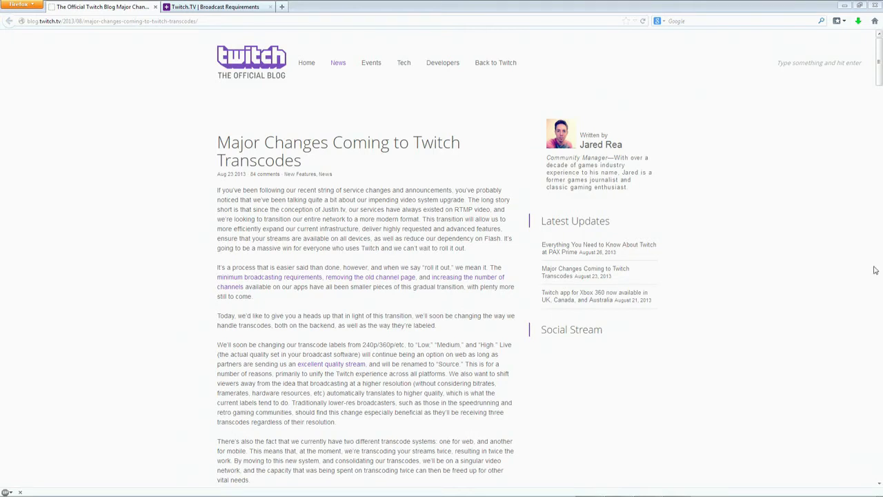
{"action": "scroll", "scroll_direction": "down", "scroll_amount": 3}
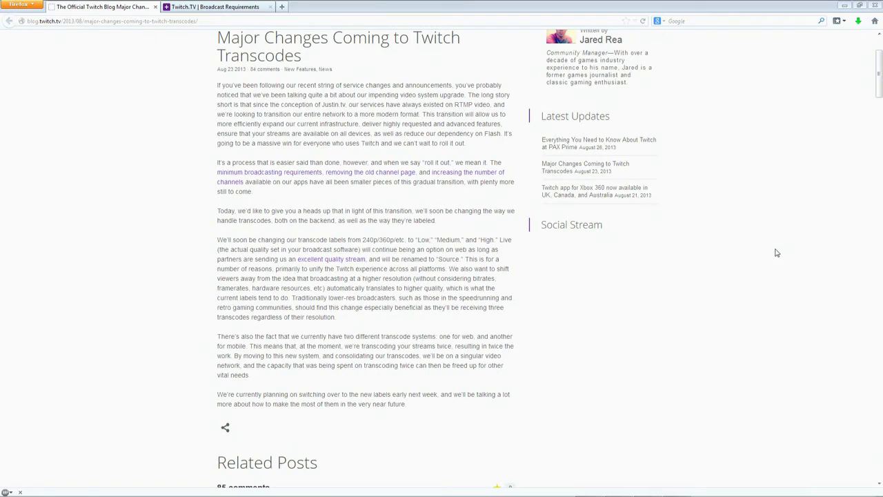
{"action": "mouse_move", "coordinate": [773, 256]}
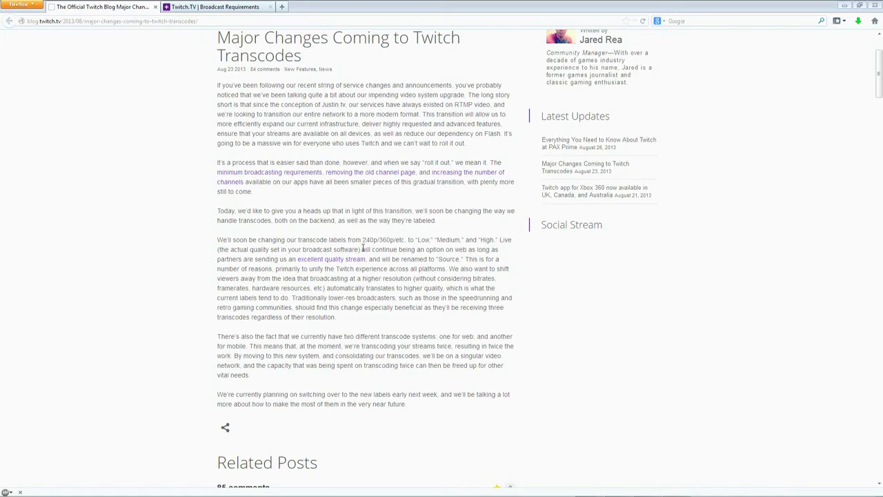
{"action": "mouse_move", "coordinate": [387, 248]}
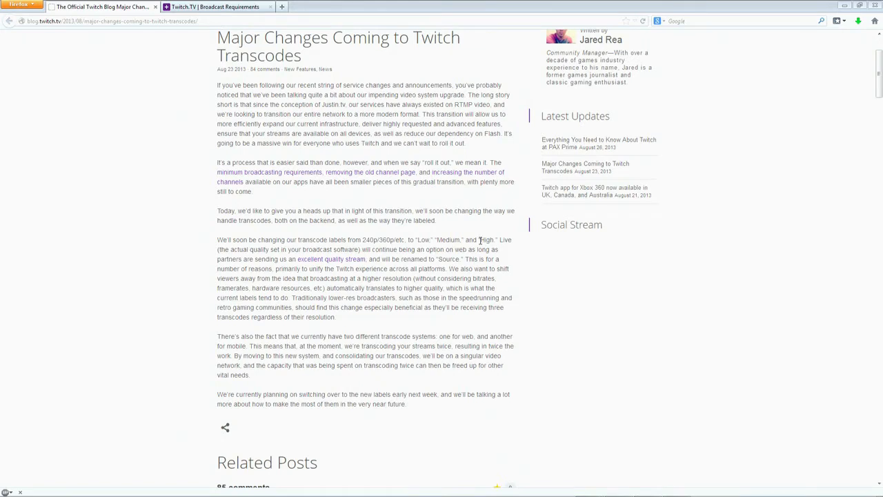
{"action": "mouse_move", "coordinate": [480, 240]}
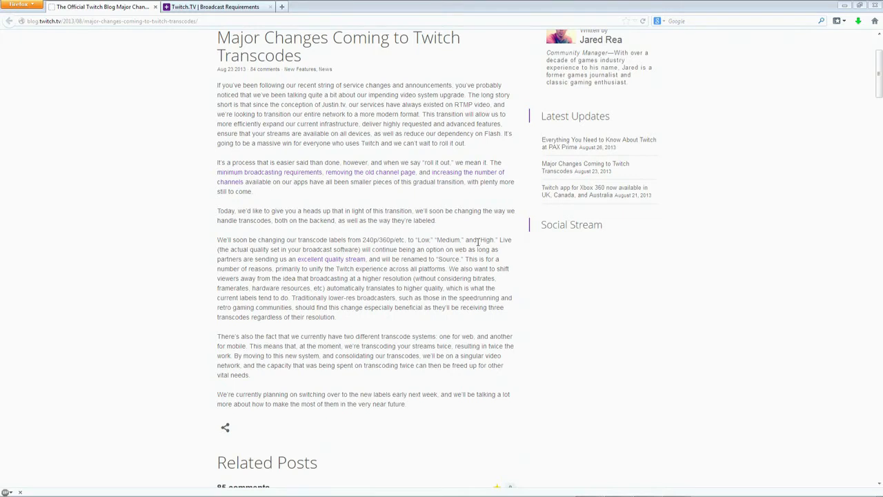
{"action": "mouse_move", "coordinate": [447, 241]}
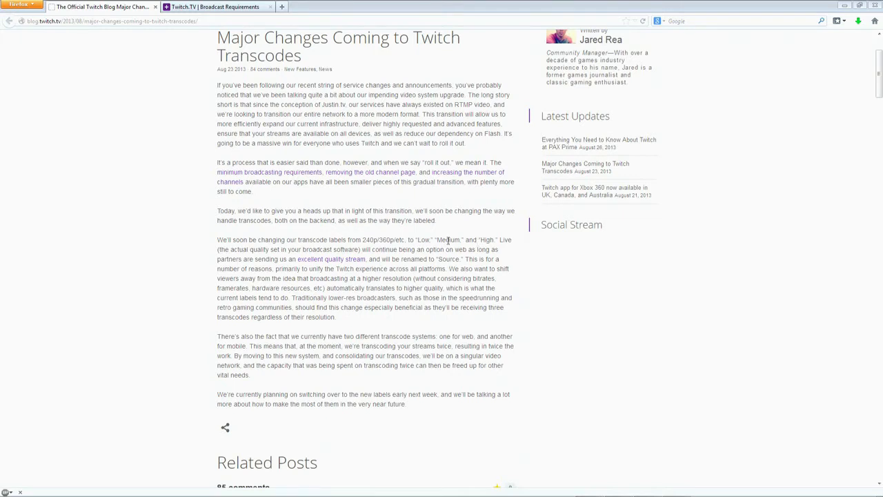
{"action": "mouse_move", "coordinate": [497, 243]}
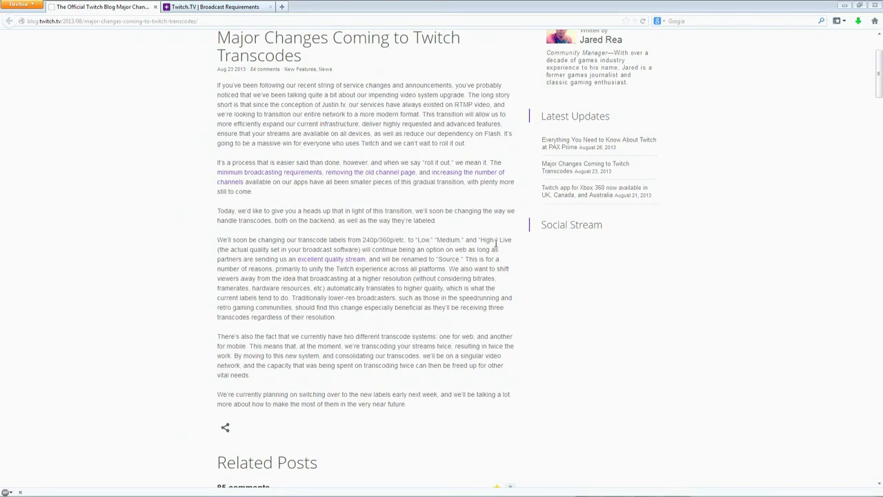
{"action": "mouse_move", "coordinate": [494, 247]}
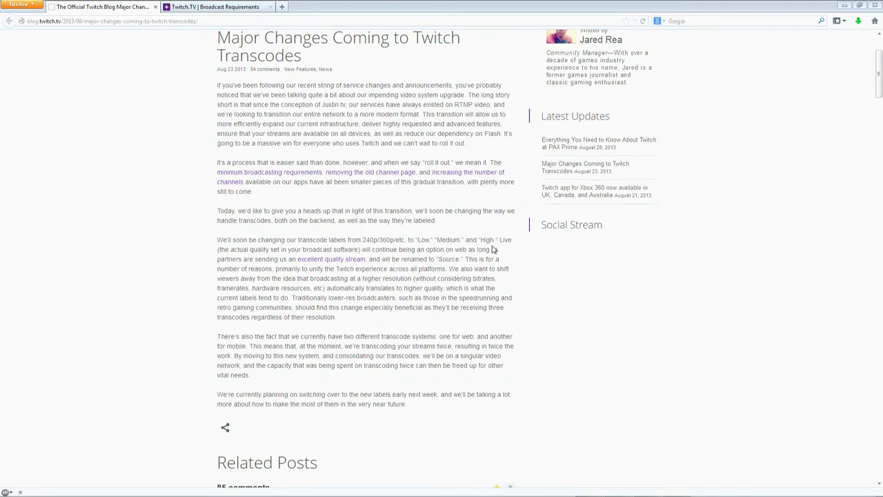
{"action": "mouse_move", "coordinate": [493, 249]}
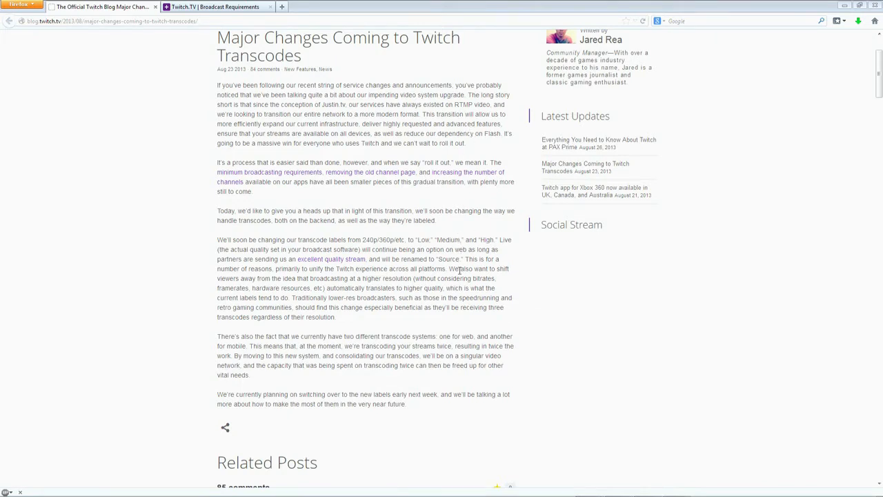
{"action": "mouse_move", "coordinate": [406, 236]}
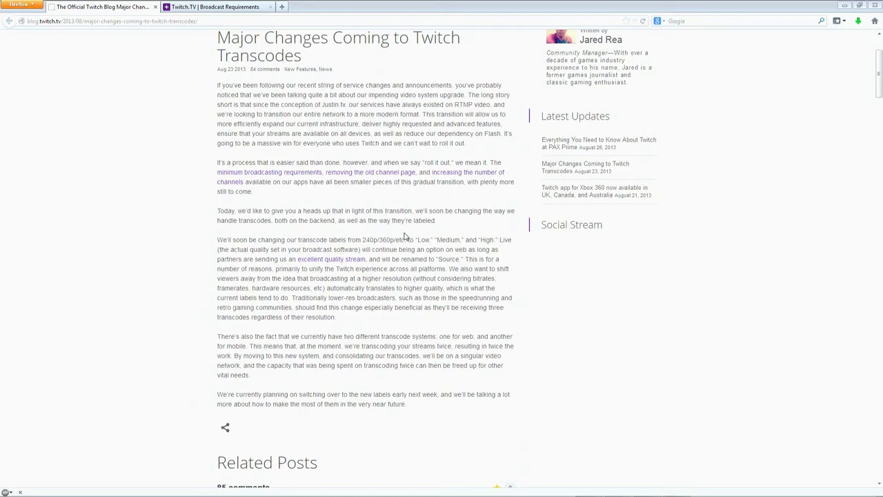
{"action": "mouse_move", "coordinate": [402, 250]}
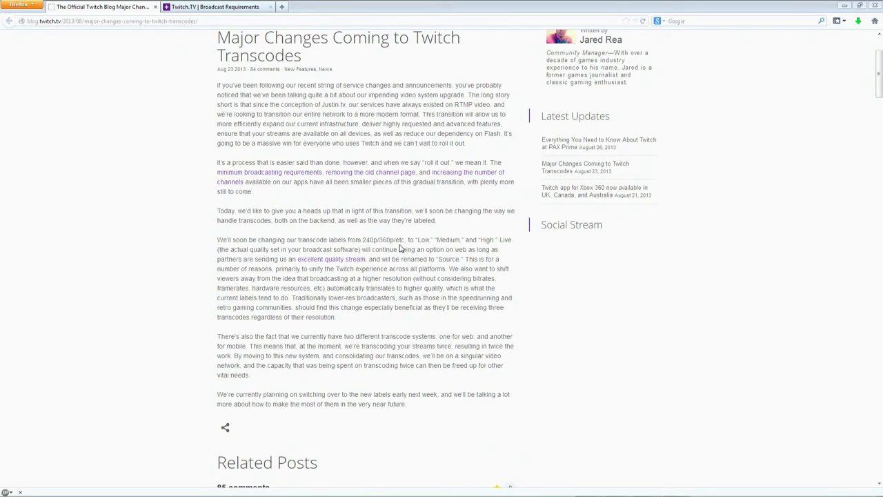
{"action": "mouse_move", "coordinate": [346, 297]}
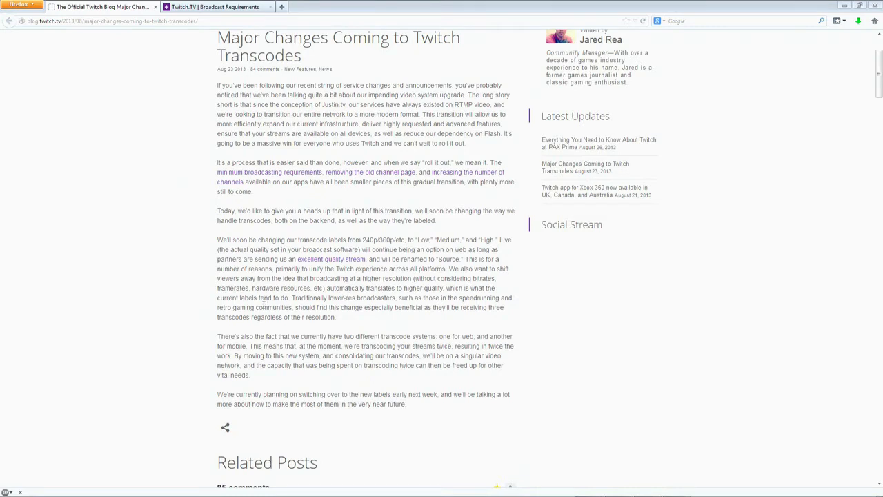
{"action": "mouse_move", "coordinate": [263, 315]}
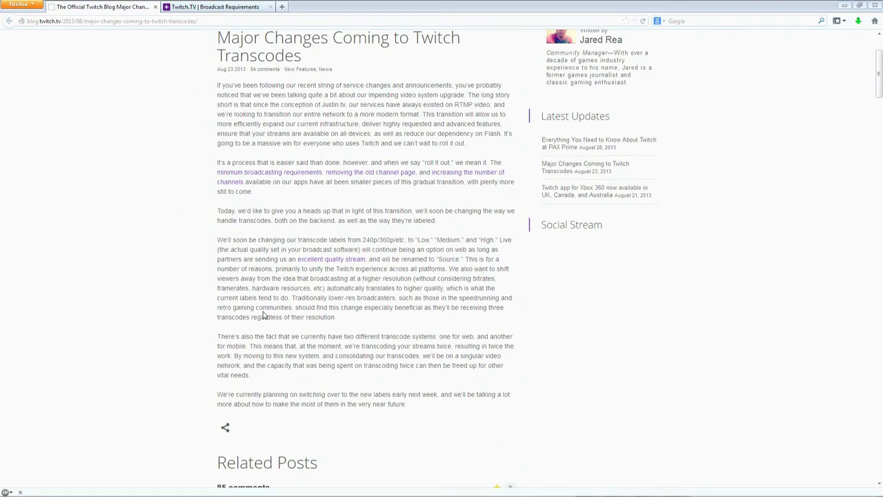
{"action": "mouse_move", "coordinate": [490, 285]}
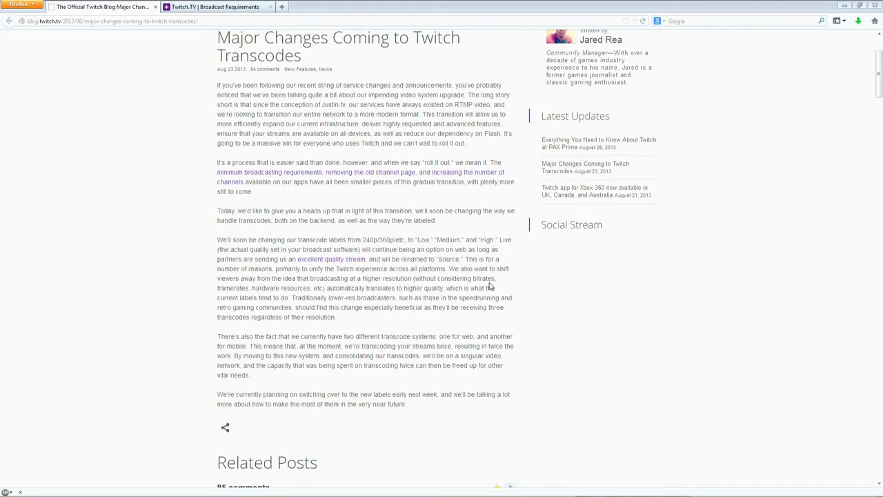
{"action": "mouse_move", "coordinate": [395, 298]}
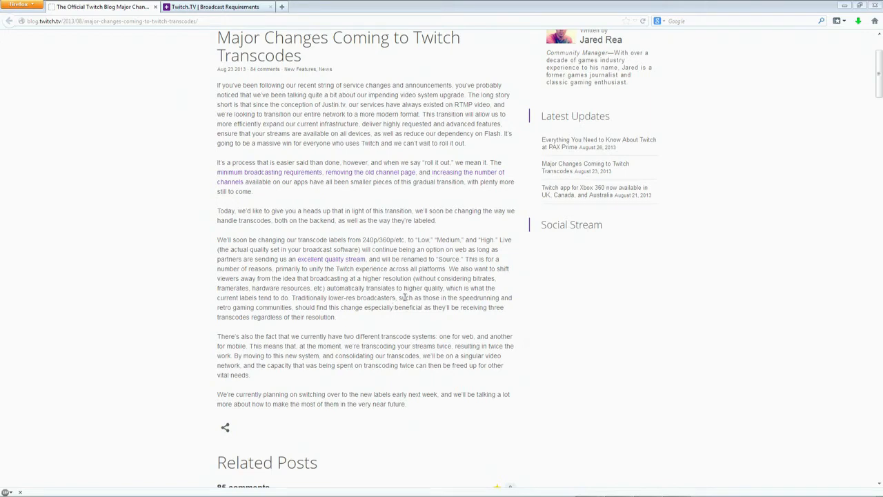
{"action": "mouse_move", "coordinate": [422, 288]}
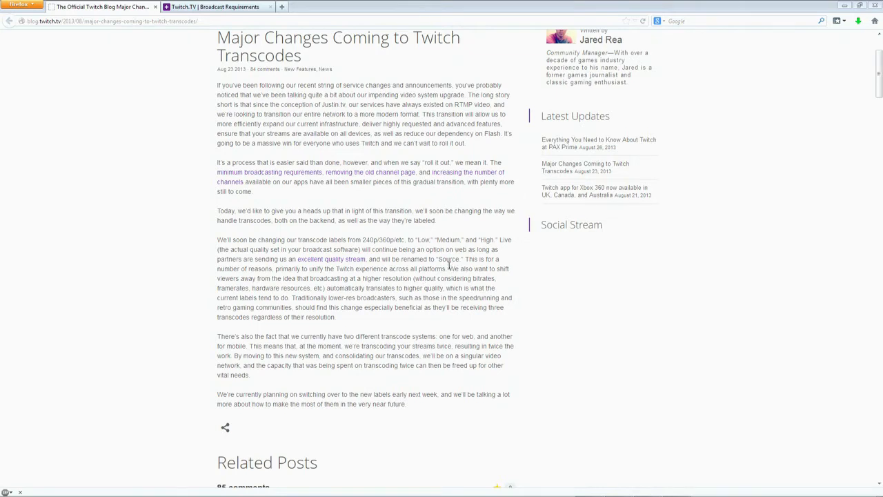
{"action": "mouse_move", "coordinate": [331, 259]}
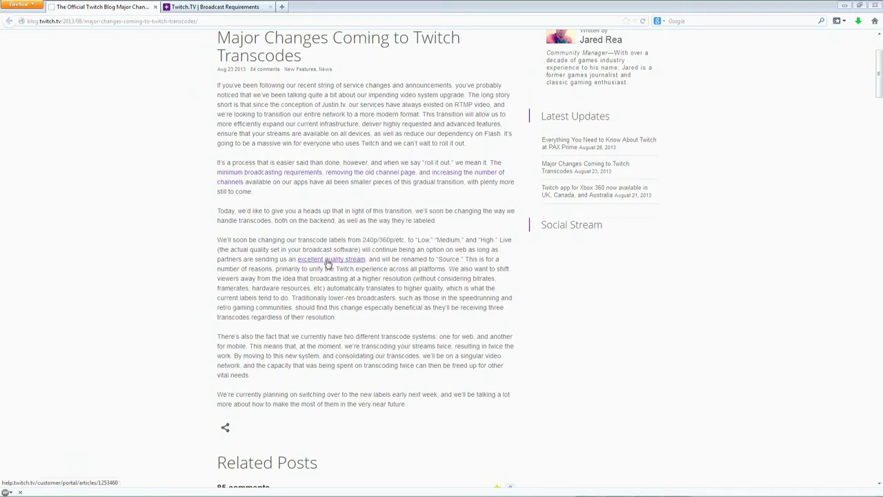
{"action": "mouse_move", "coordinate": [362, 264]}
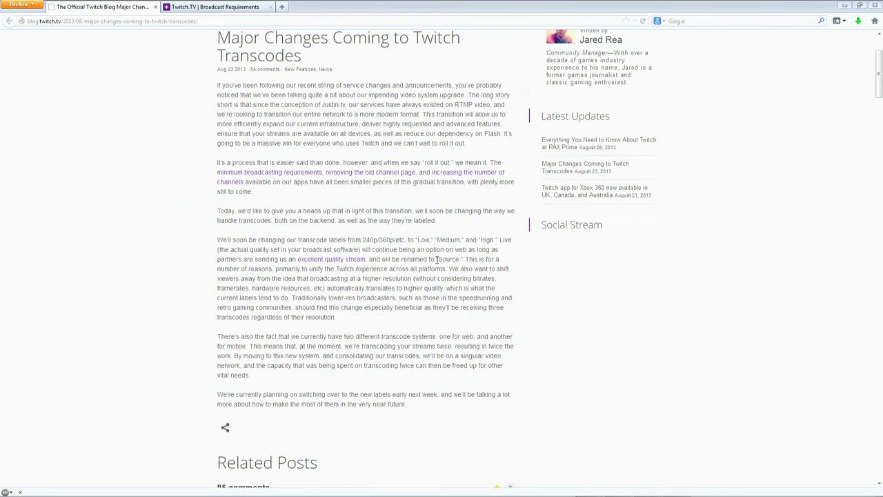
{"action": "mouse_move", "coordinate": [461, 269]}
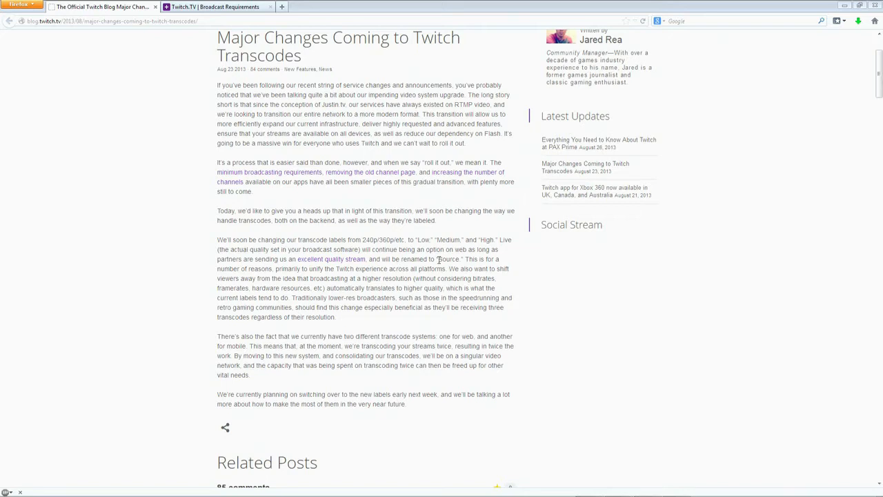
{"action": "mouse_move", "coordinate": [458, 258]}
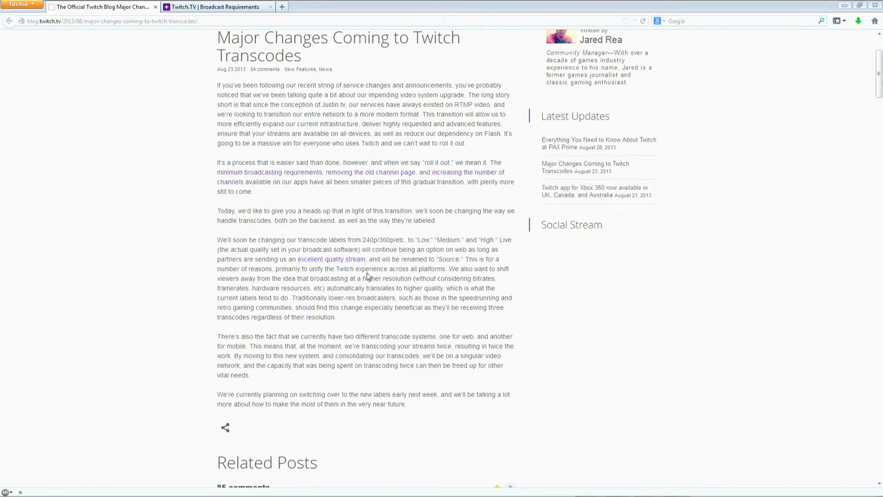
{"action": "mouse_move", "coordinate": [405, 276]}
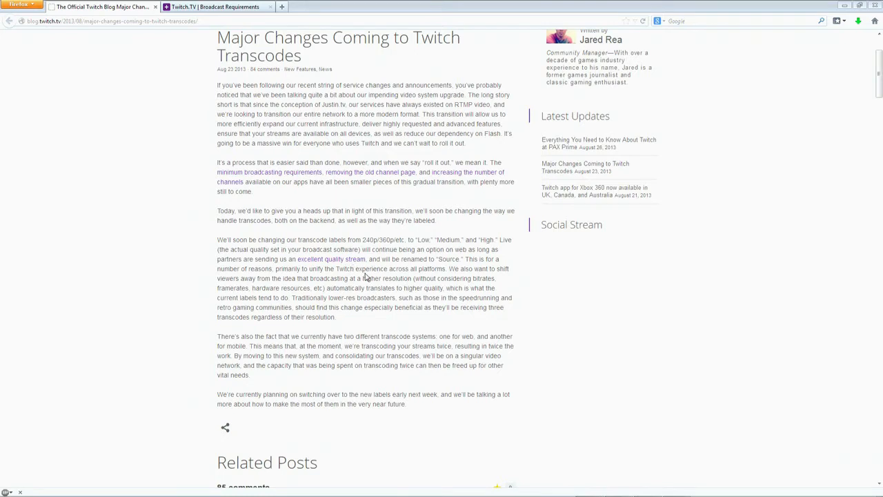
{"action": "mouse_move", "coordinate": [444, 259]}
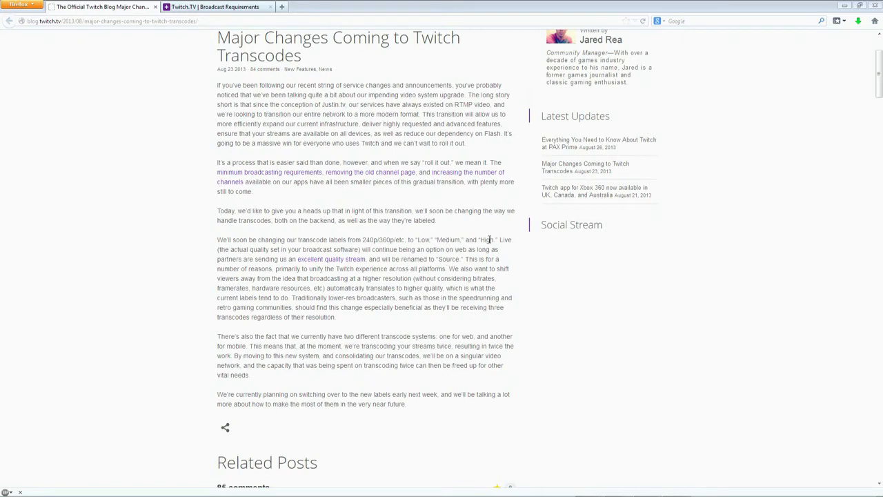
{"action": "mouse_move", "coordinate": [458, 261]}
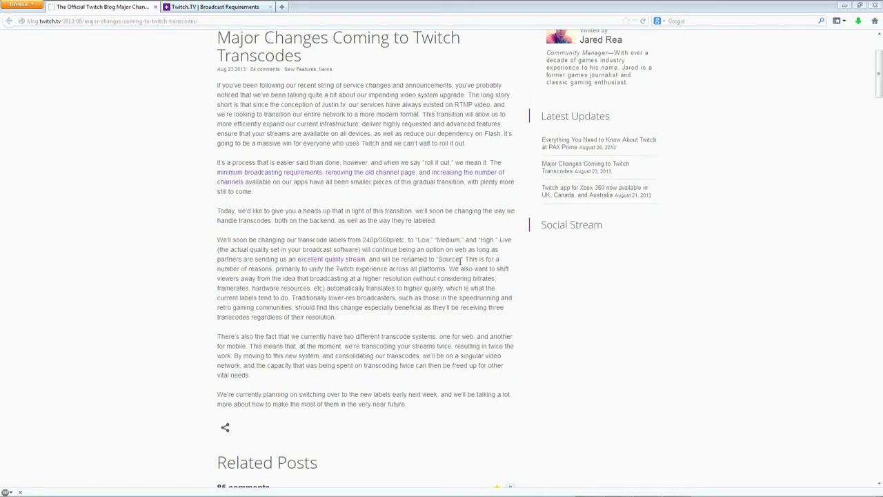
{"action": "mouse_move", "coordinate": [469, 260]}
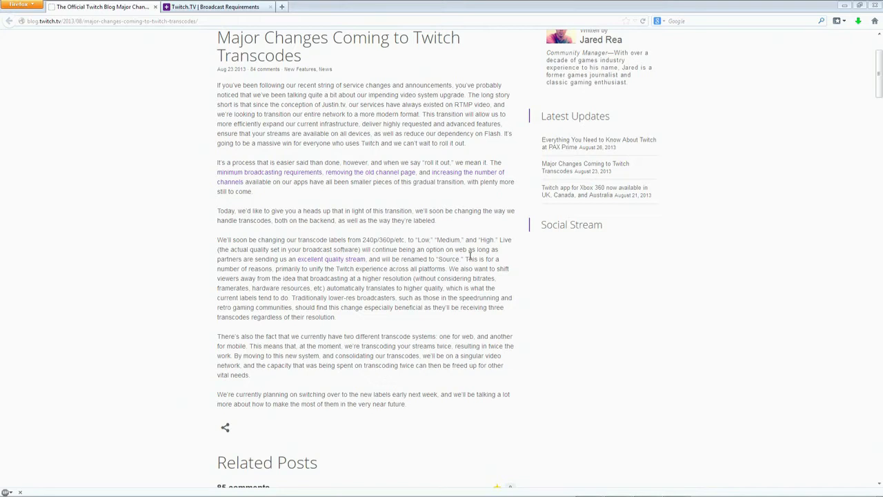
{"action": "mouse_move", "coordinate": [469, 255]}
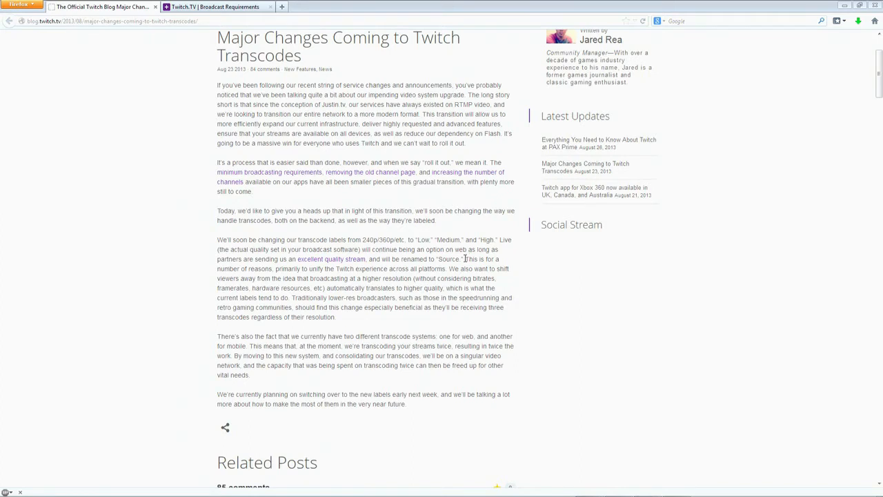
{"action": "mouse_move", "coordinate": [463, 258]}
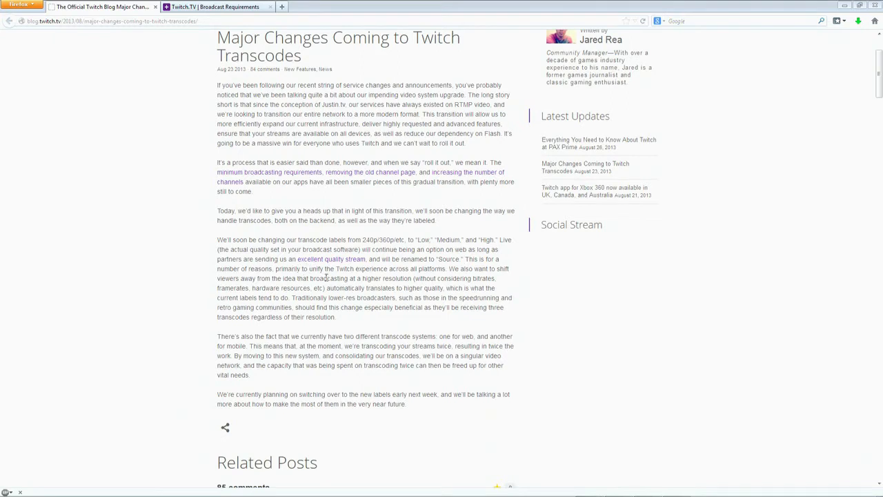
{"action": "mouse_move", "coordinate": [379, 276]}
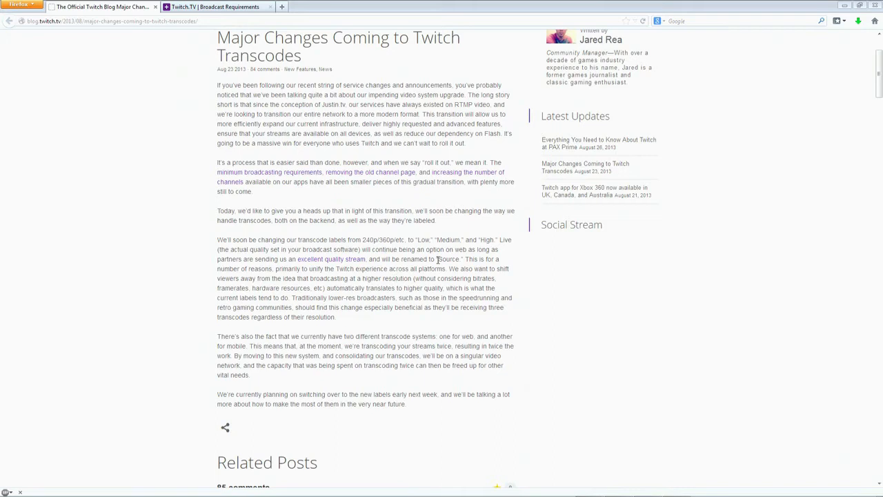
{"action": "mouse_move", "coordinate": [465, 264]}
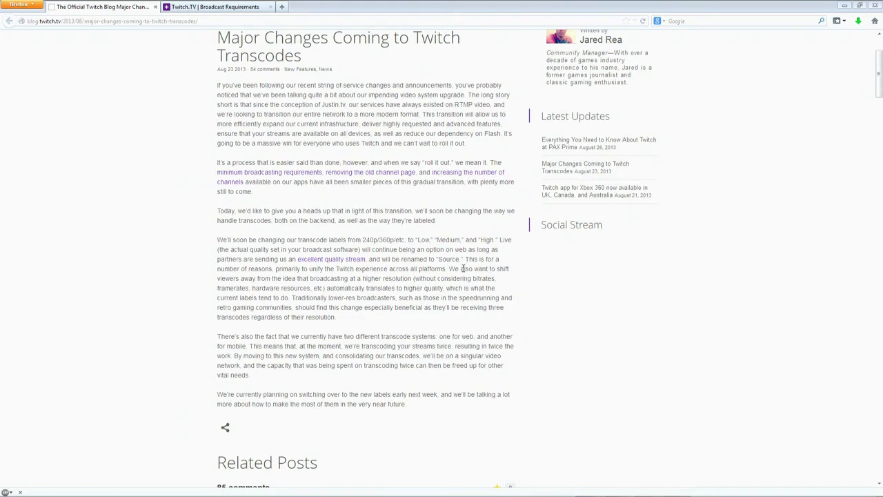
{"action": "mouse_move", "coordinate": [495, 289]}
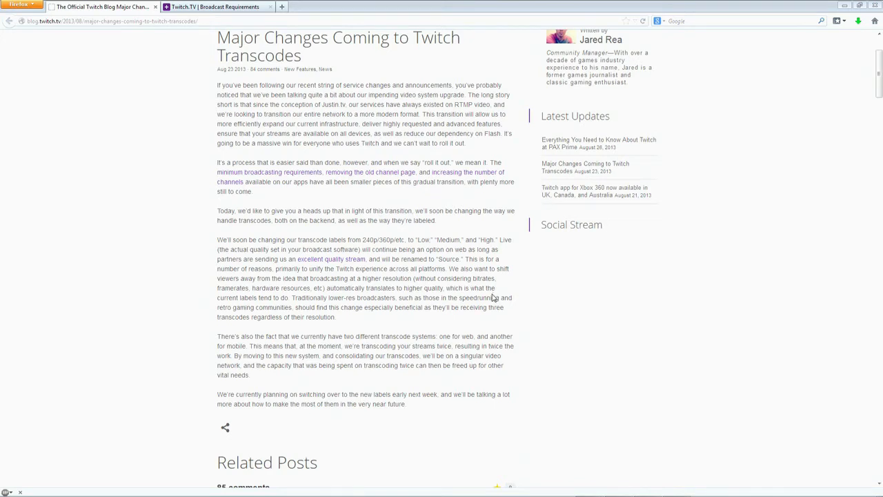
{"action": "mouse_move", "coordinate": [486, 288]}
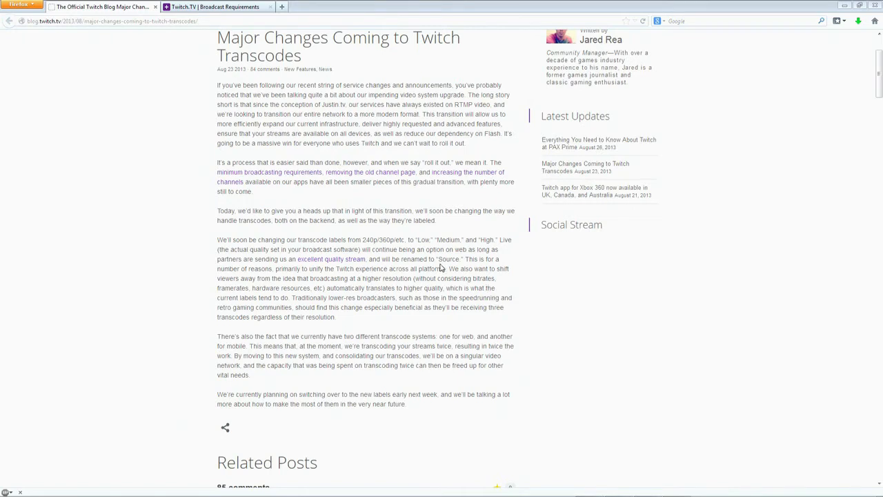
{"action": "mouse_move", "coordinate": [442, 268]}
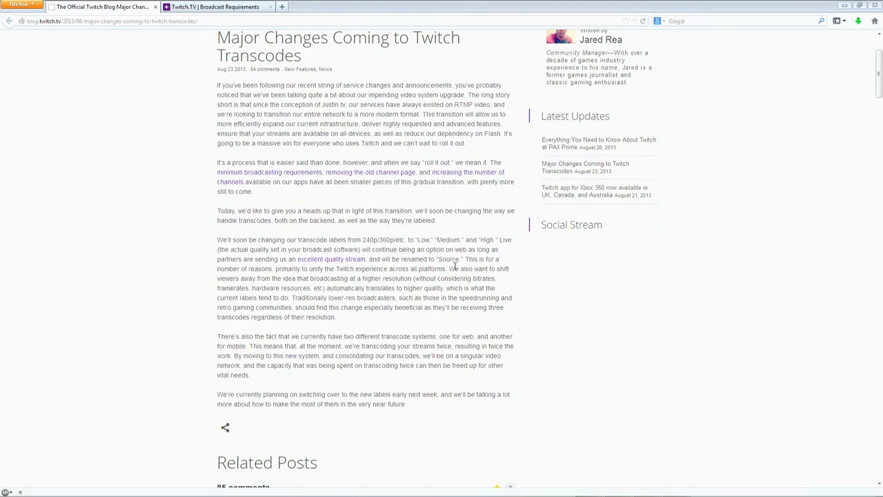
{"action": "mouse_move", "coordinate": [497, 276]}
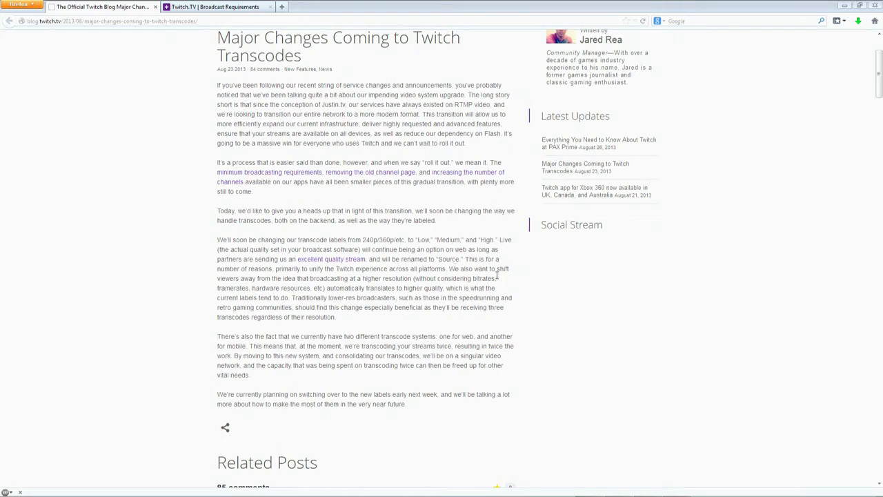
{"action": "mouse_move", "coordinate": [323, 276]}
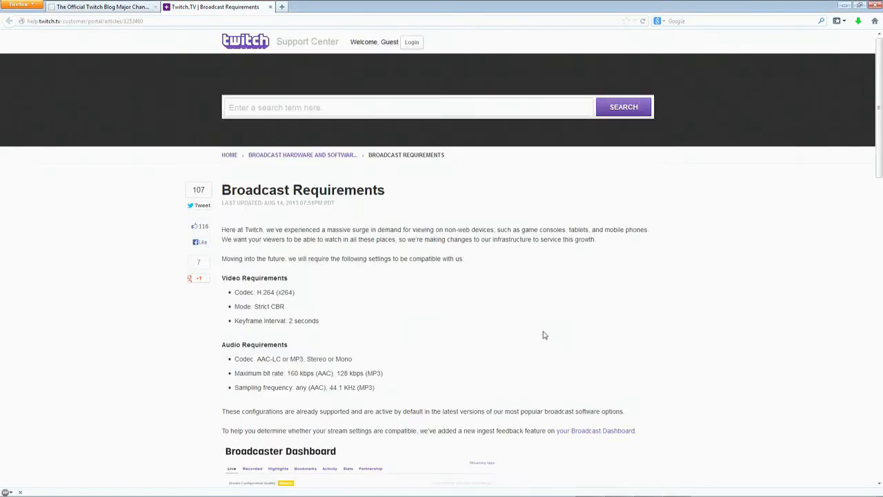
{"action": "scroll", "scroll_direction": "down", "scroll_amount": 3}
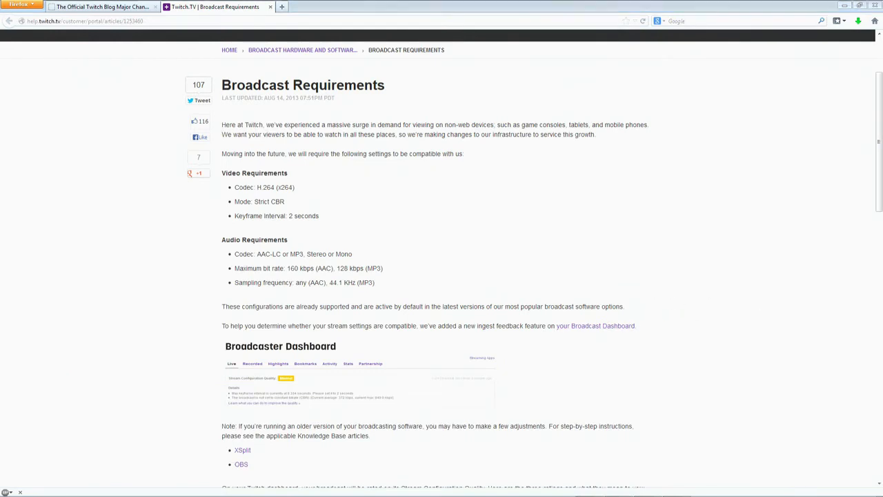
{"action": "mouse_move", "coordinate": [437, 265]}
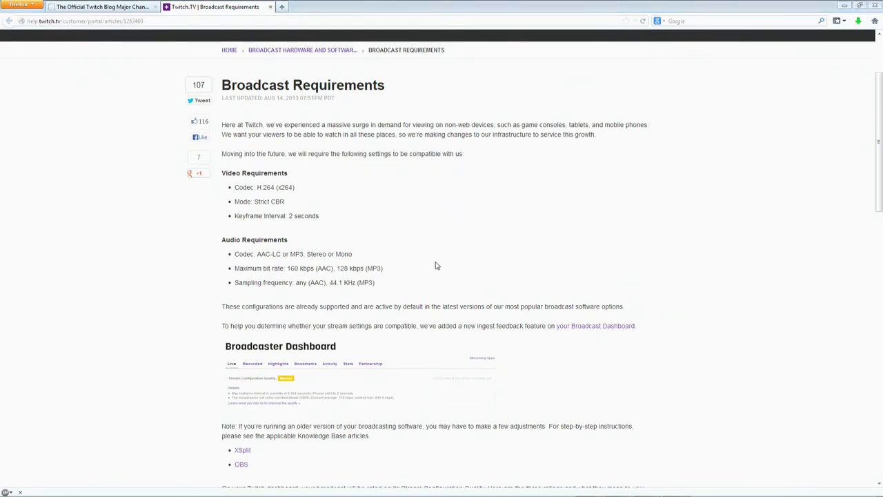
{"action": "mouse_move", "coordinate": [437, 173]}
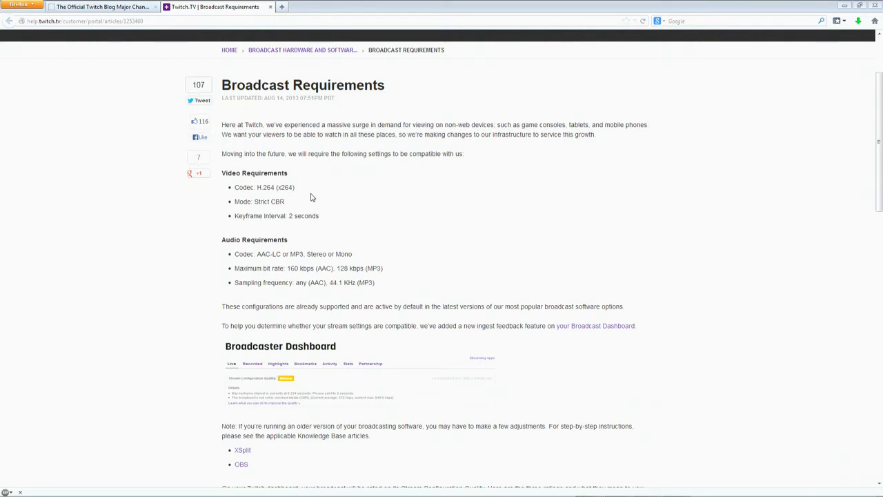
{"action": "mouse_move", "coordinate": [309, 202]}
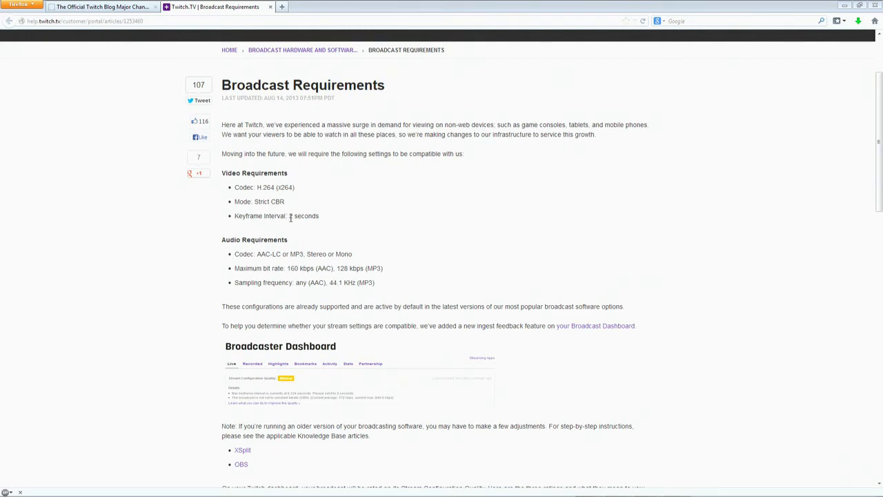
{"action": "mouse_move", "coordinate": [293, 223]}
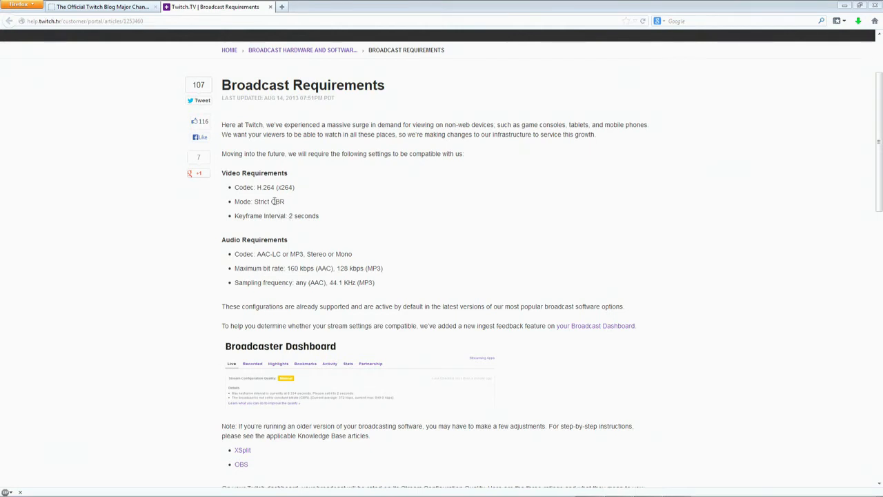
{"action": "mouse_move", "coordinate": [275, 202]}
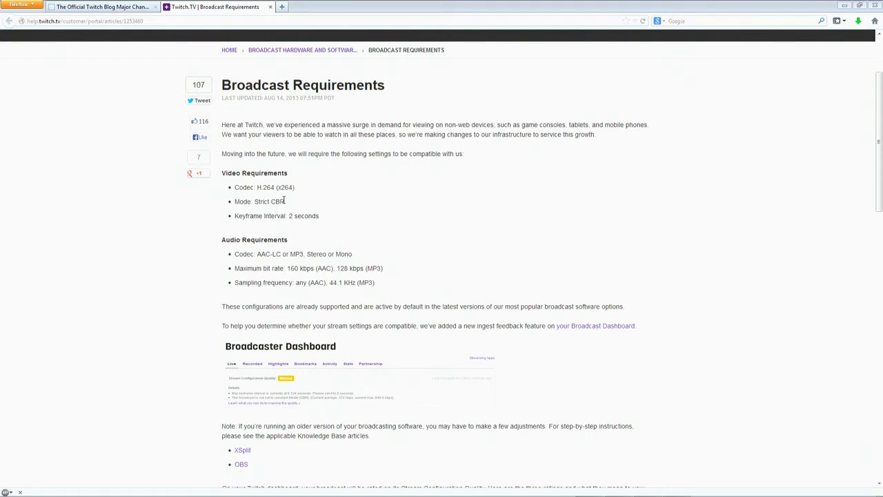
{"action": "mouse_move", "coordinate": [386, 228]}
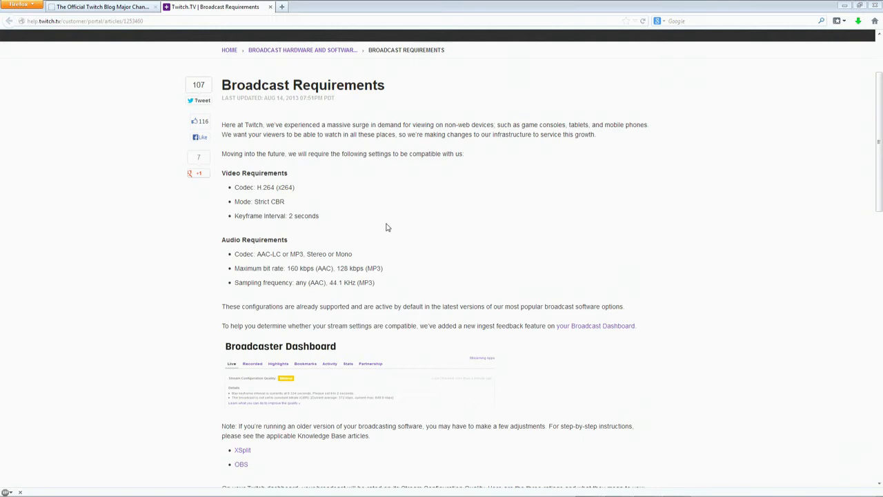
{"action": "mouse_move", "coordinate": [326, 213]}
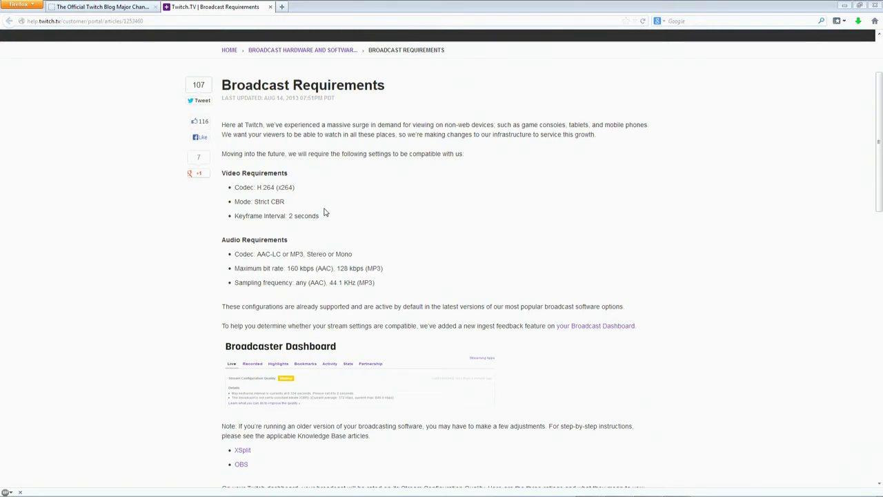
{"action": "mouse_move", "coordinate": [320, 212]}
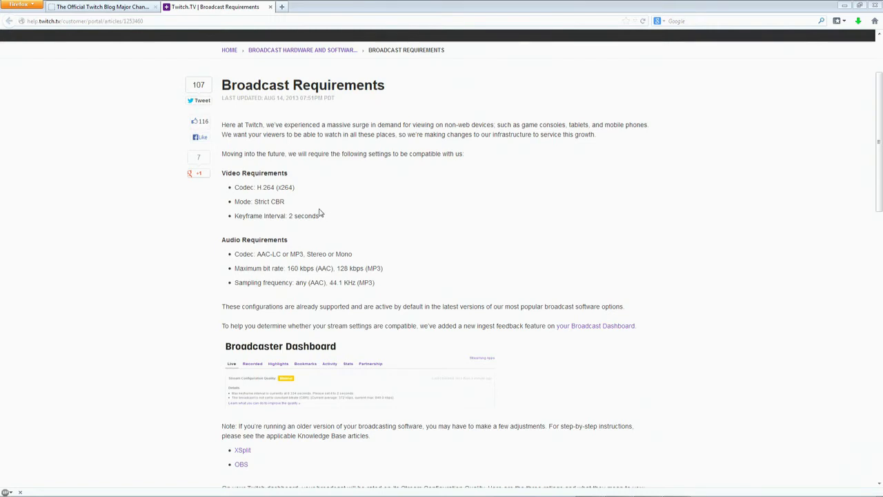
{"action": "mouse_move", "coordinate": [320, 214]}
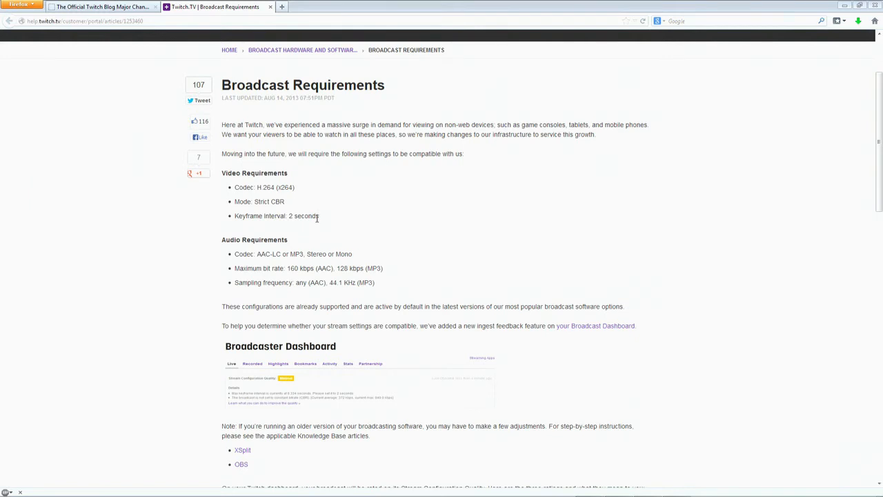
{"action": "mouse_move", "coordinate": [276, 199]}
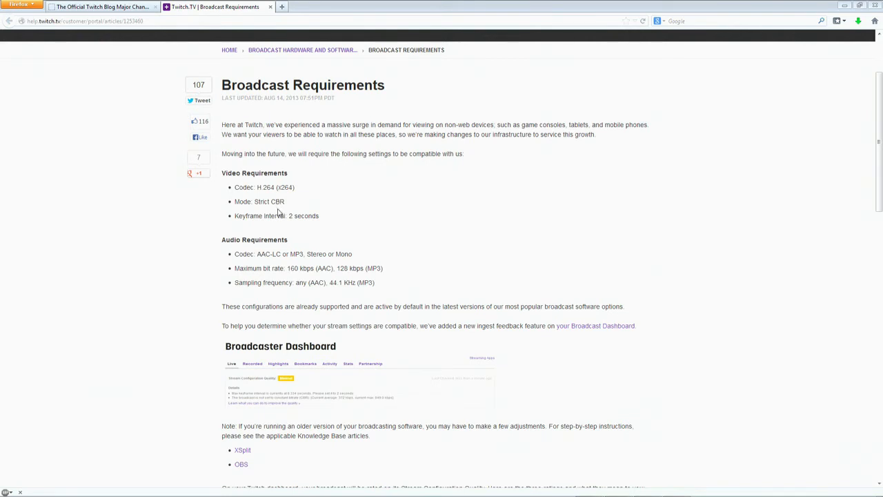
{"action": "mouse_move", "coordinate": [282, 253]}
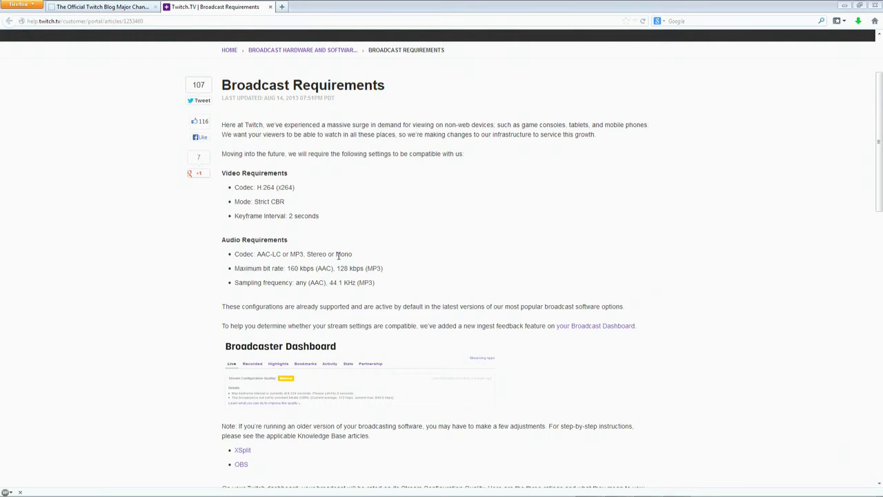
{"action": "mouse_move", "coordinate": [324, 272]}
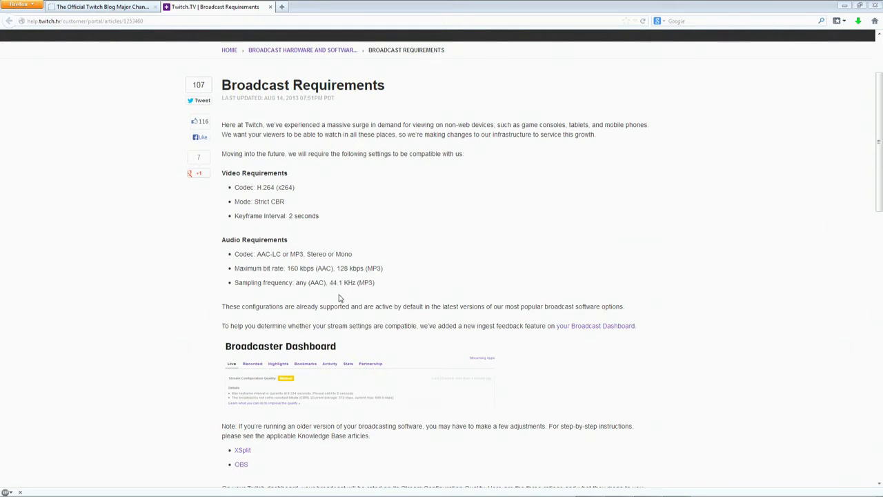
{"action": "mouse_move", "coordinate": [307, 289]}
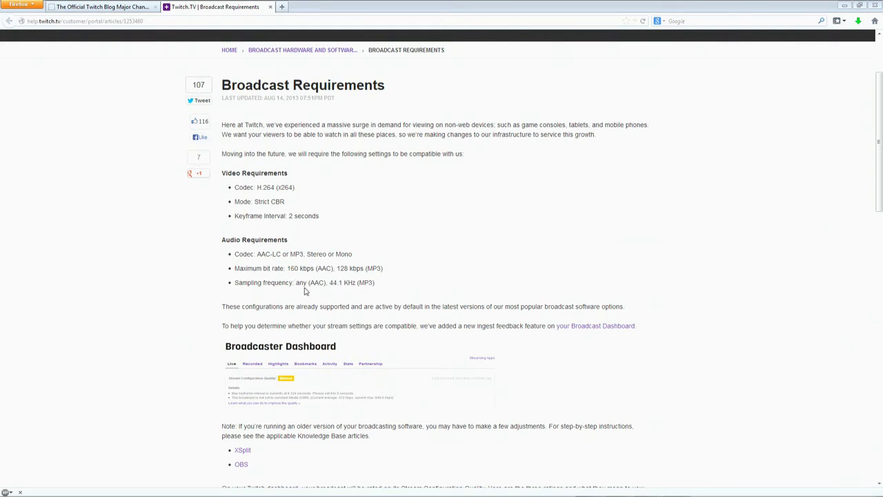
{"action": "mouse_move", "coordinate": [320, 298]}
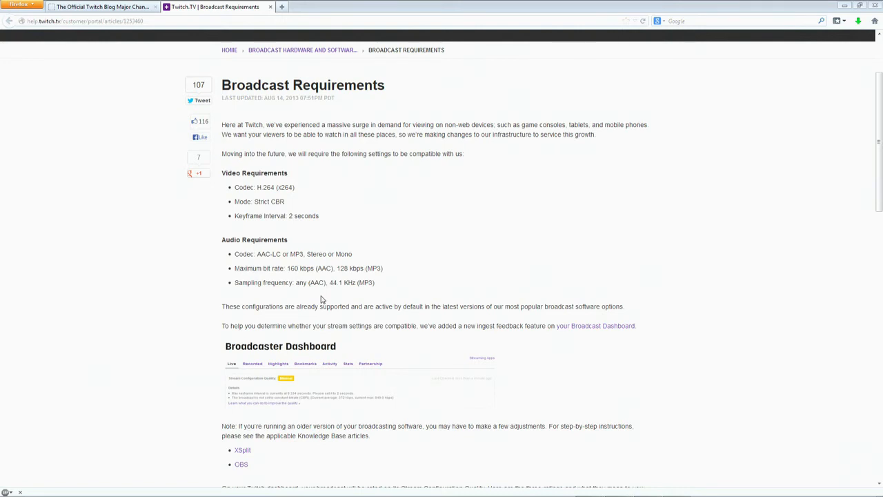
{"action": "mouse_move", "coordinate": [284, 301]}
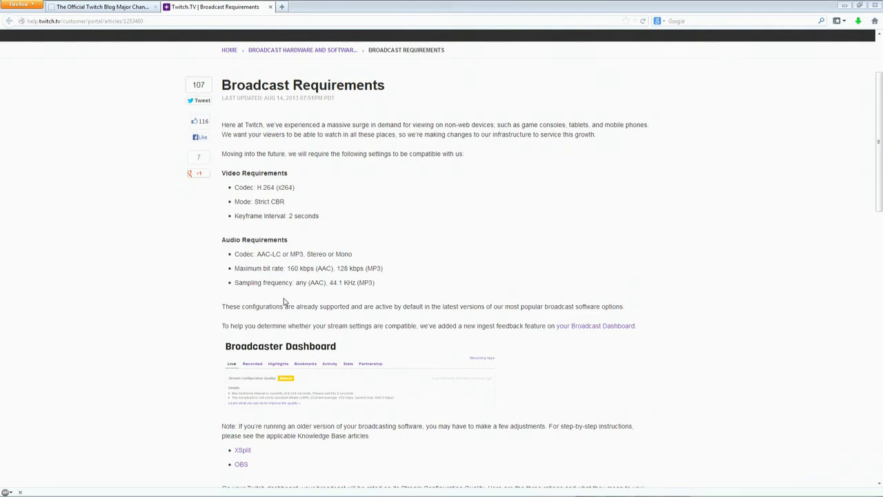
{"action": "mouse_move", "coordinate": [193, 326]}
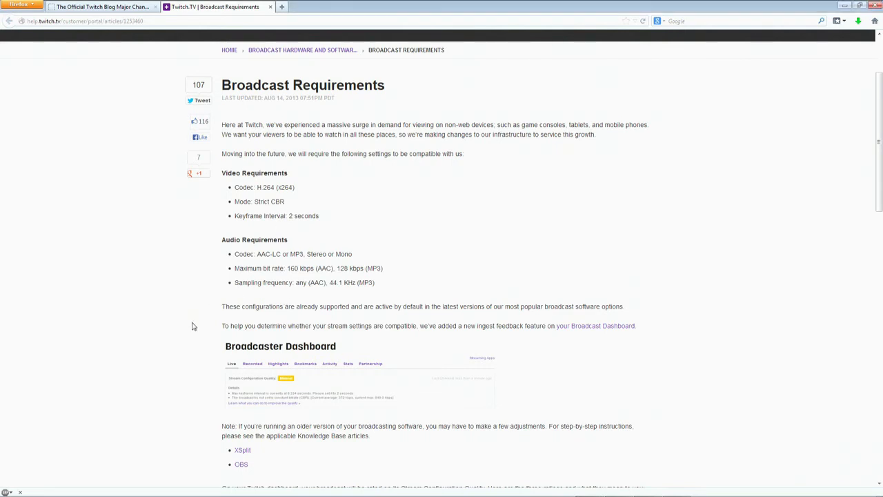
{"action": "scroll", "scroll_direction": "down", "scroll_amount": 3}
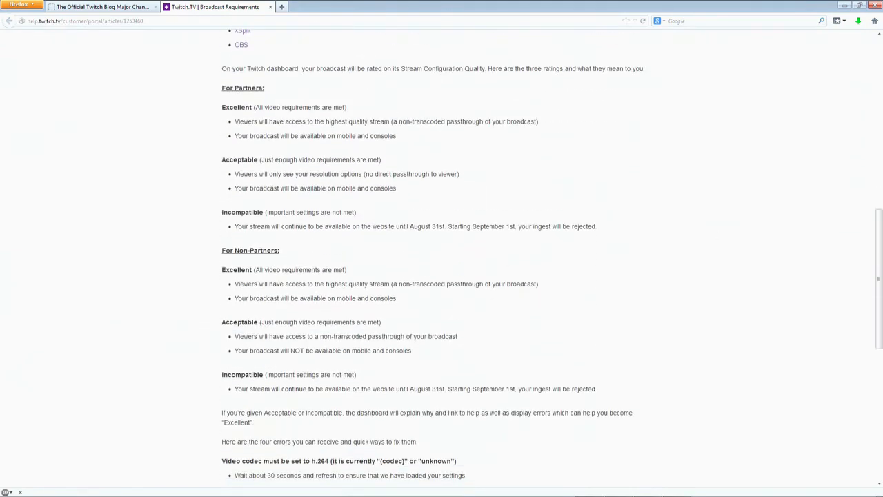
{"action": "mouse_move", "coordinate": [654, 224]}
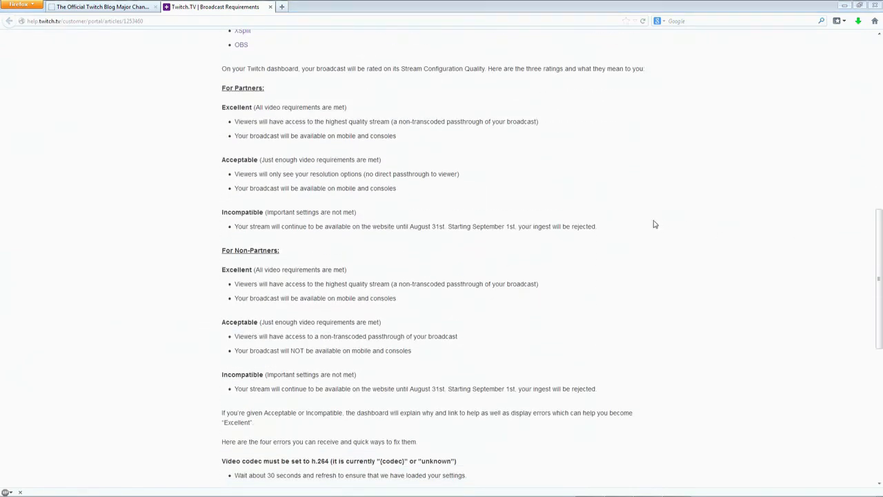
{"action": "mouse_move", "coordinate": [386, 198]}
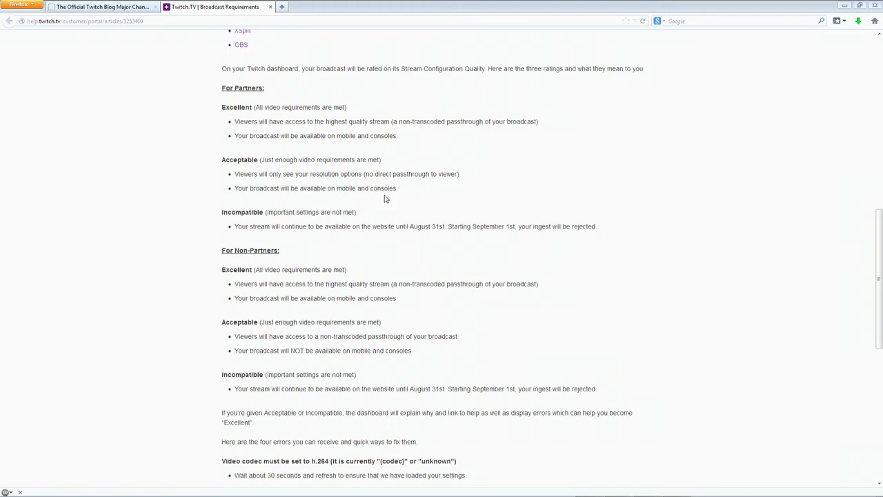
{"action": "mouse_move", "coordinate": [346, 227]}
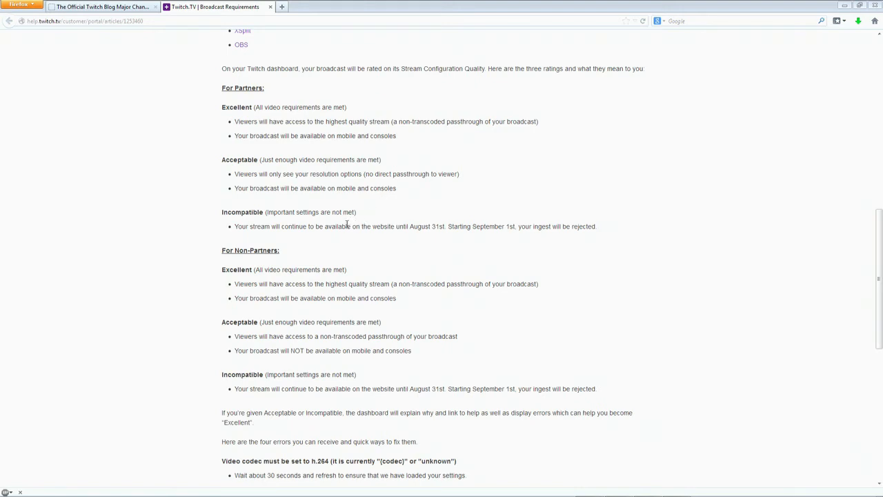
{"action": "mouse_move", "coordinate": [186, 301]}
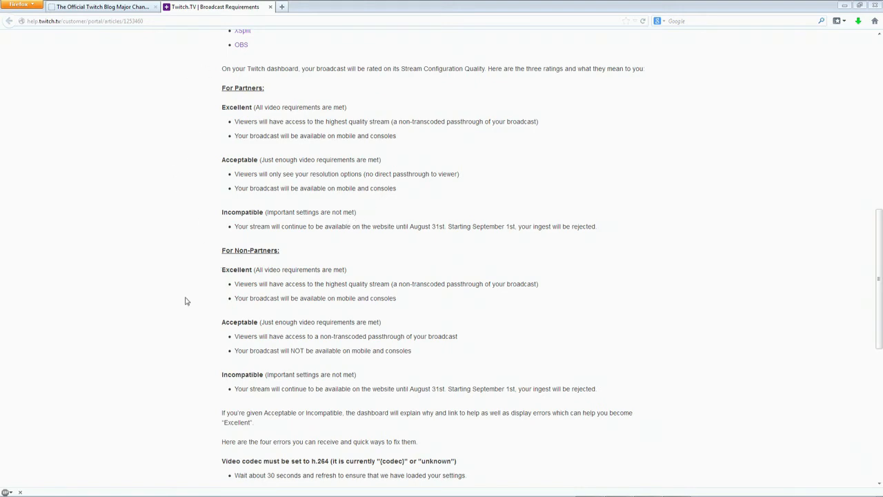
{"action": "mouse_move", "coordinate": [204, 171]}
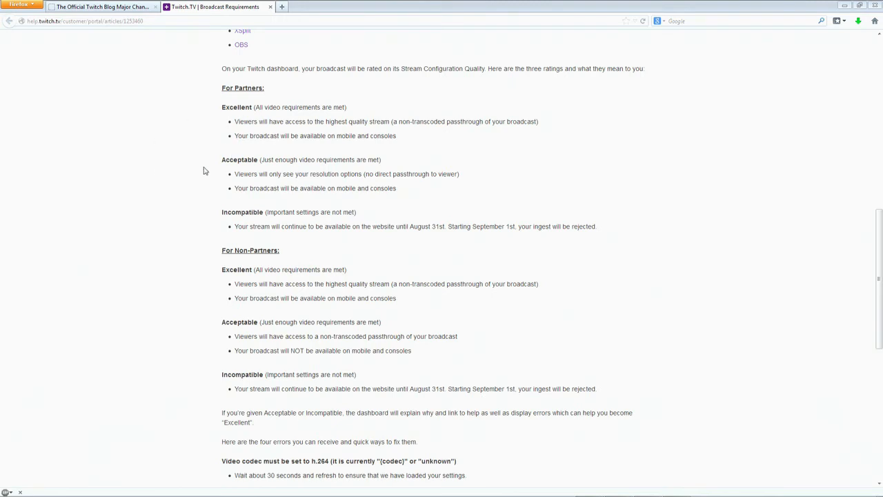
{"action": "mouse_move", "coordinate": [215, 268]}
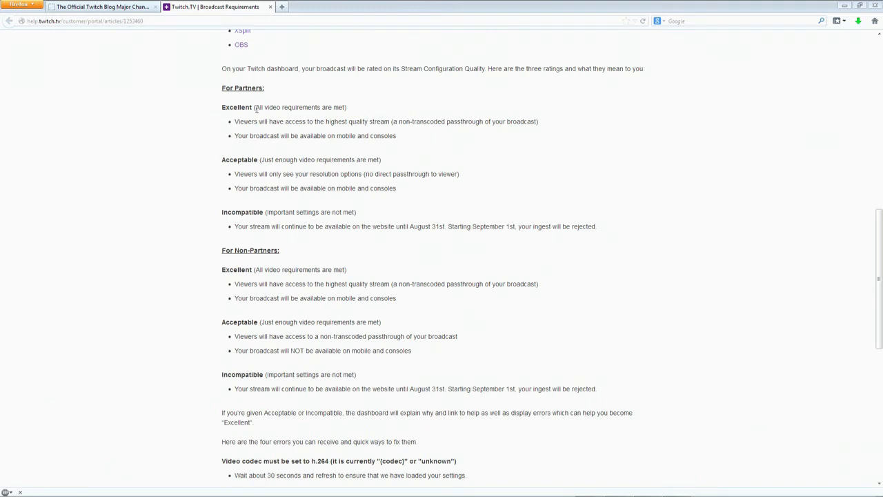
{"action": "mouse_move", "coordinate": [229, 66]}
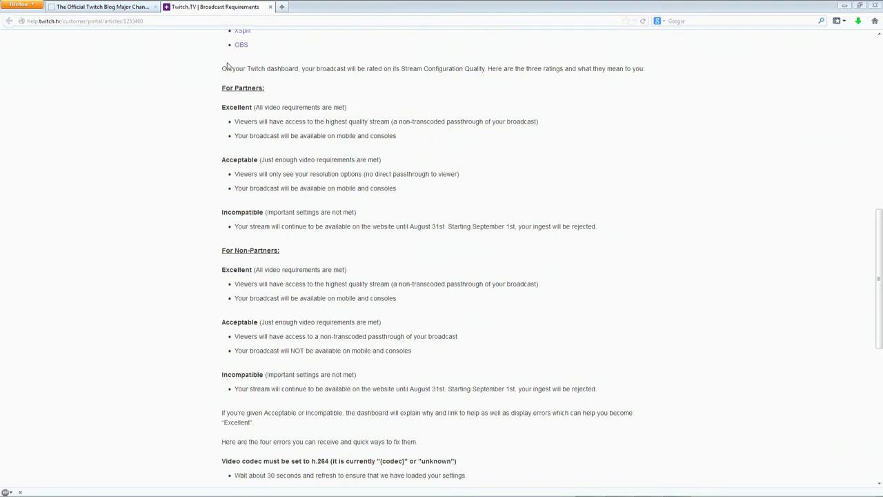
{"action": "mouse_move", "coordinate": [274, 102]}
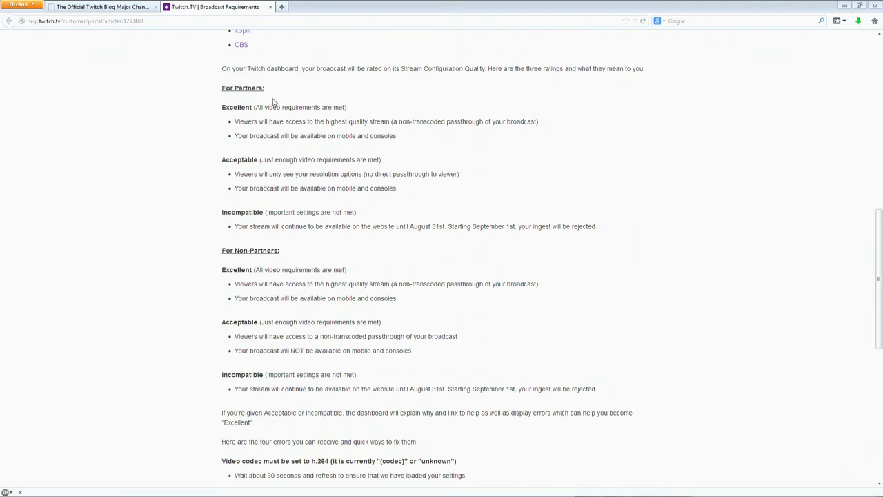
{"action": "mouse_move", "coordinate": [384, 138]}
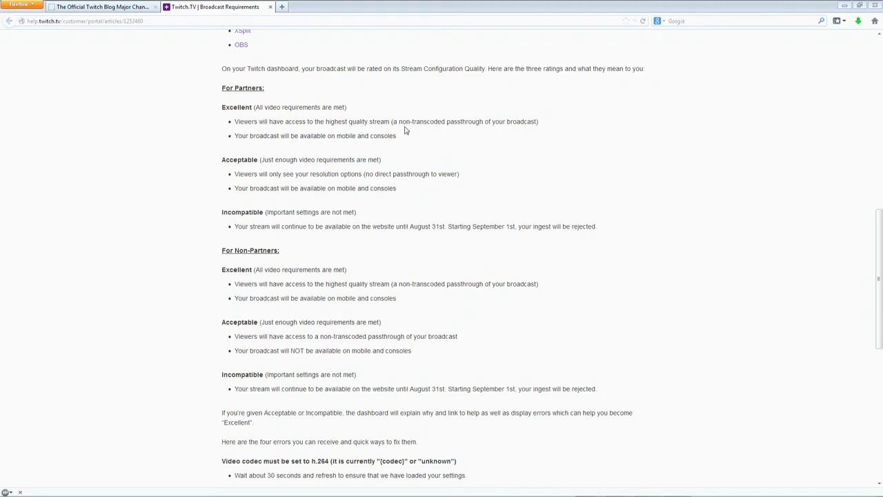
{"action": "mouse_move", "coordinate": [353, 100]}
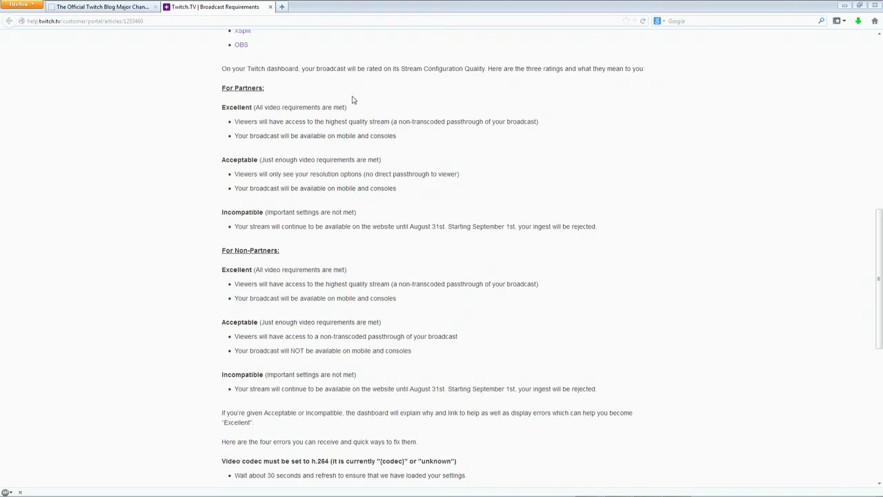
{"action": "mouse_move", "coordinate": [210, 77]}
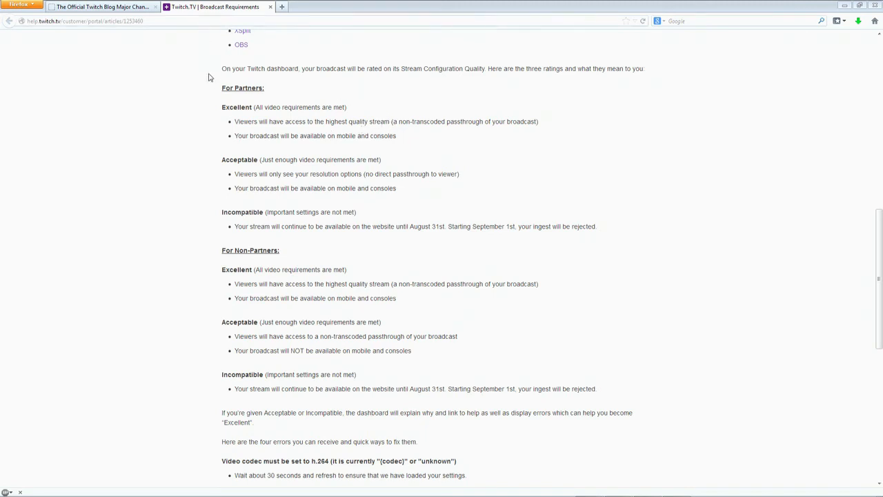
{"action": "mouse_move", "coordinate": [201, 97]}
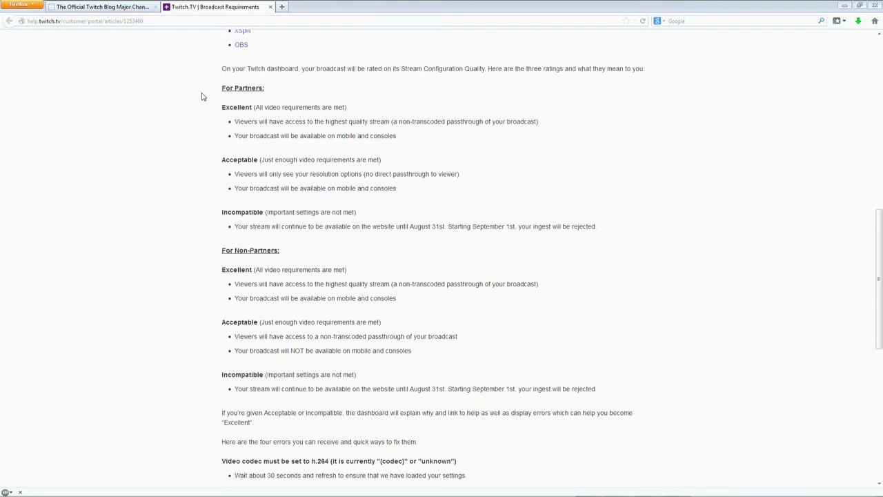
{"action": "mouse_move", "coordinate": [232, 181]}
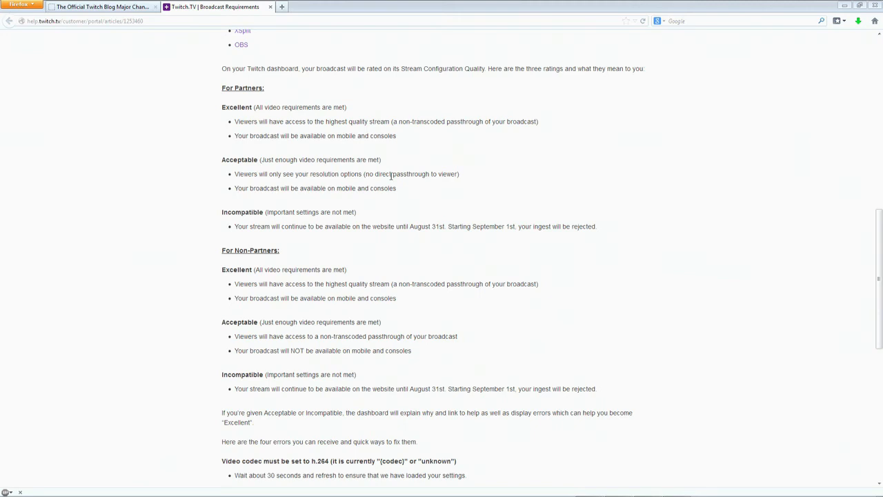
{"action": "mouse_move", "coordinate": [383, 174]}
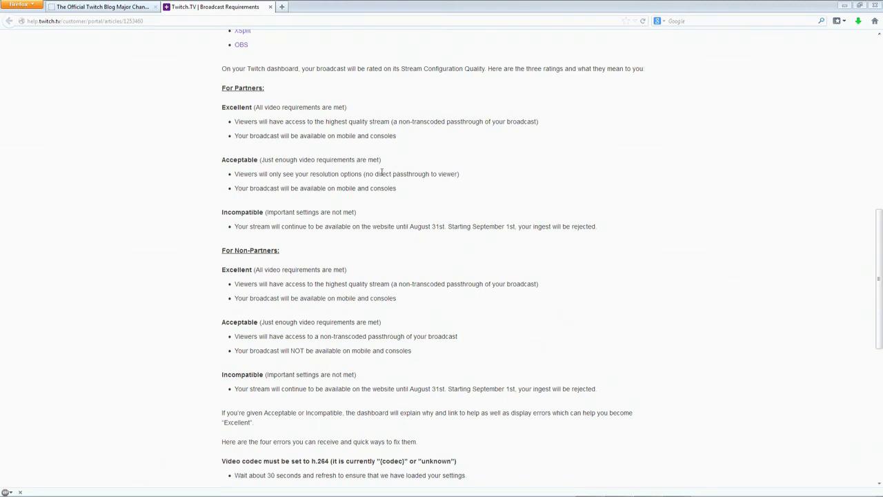
{"action": "mouse_move", "coordinate": [359, 185]}
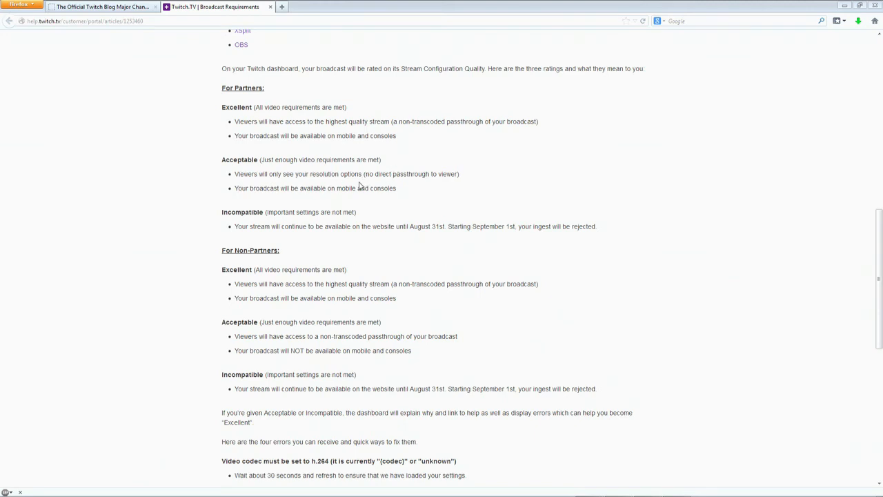
{"action": "mouse_move", "coordinate": [469, 188]}
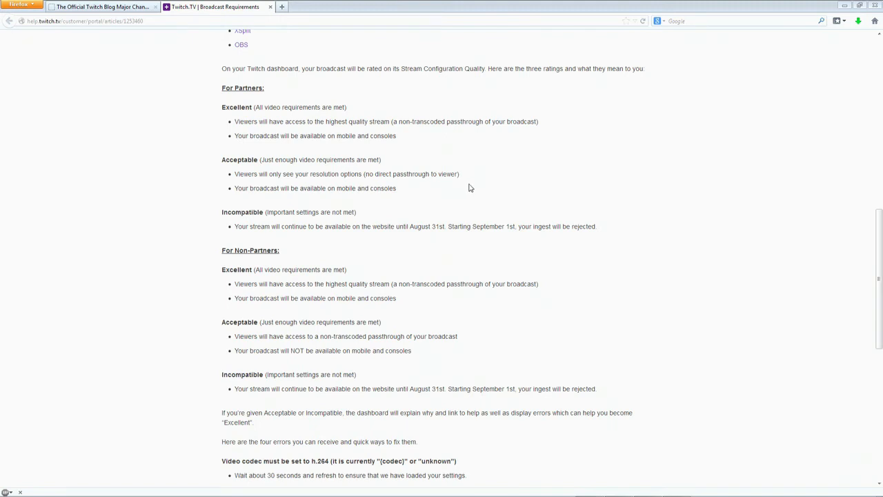
{"action": "mouse_move", "coordinate": [417, 198]}
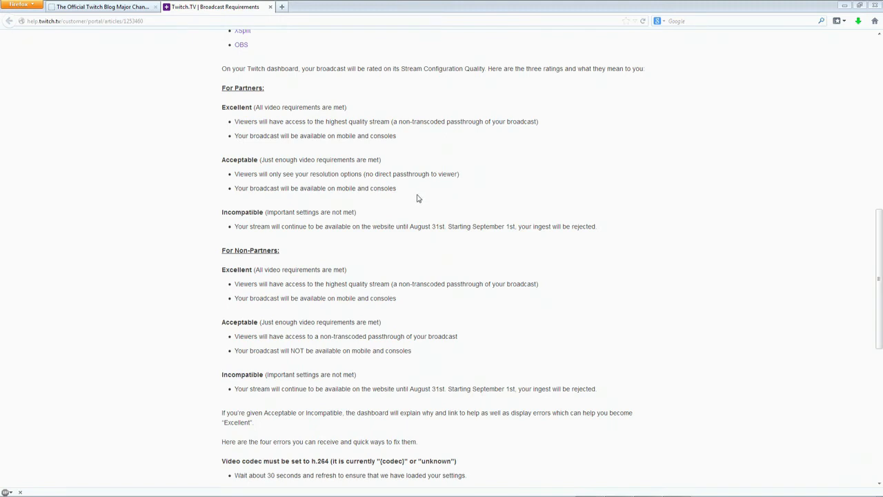
{"action": "mouse_move", "coordinate": [331, 171]}
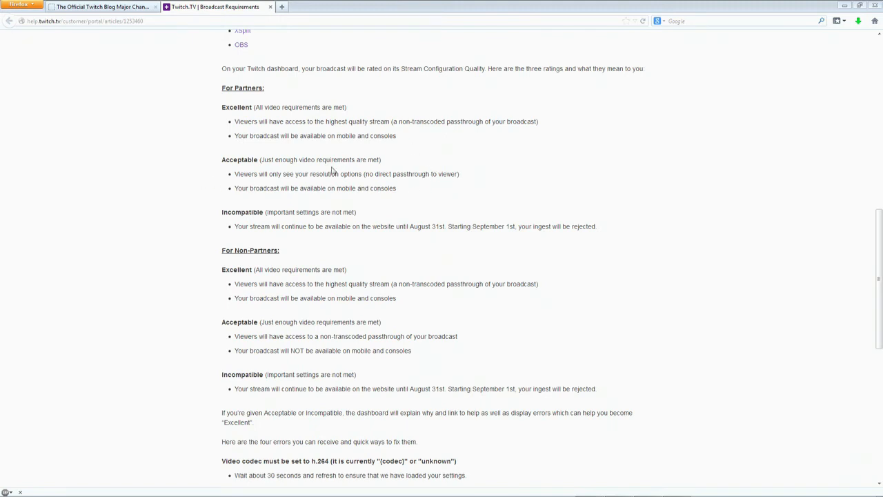
{"action": "mouse_move", "coordinate": [370, 205]}
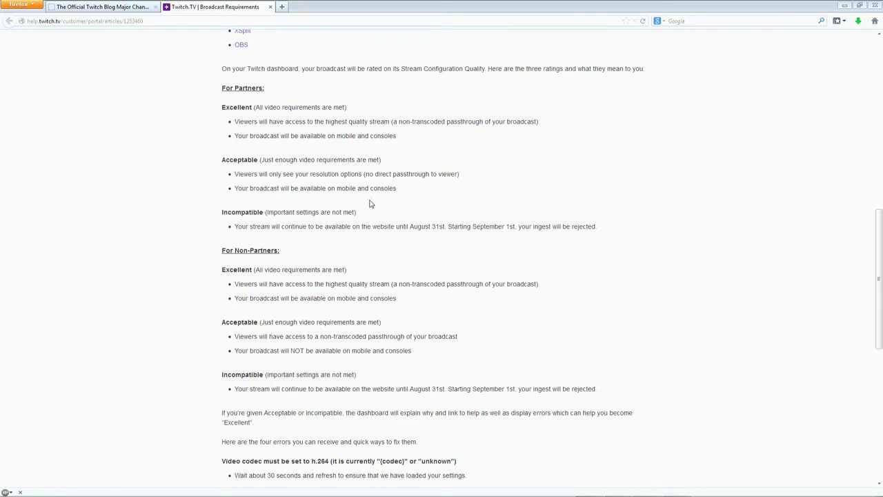
{"action": "mouse_move", "coordinate": [359, 210]}
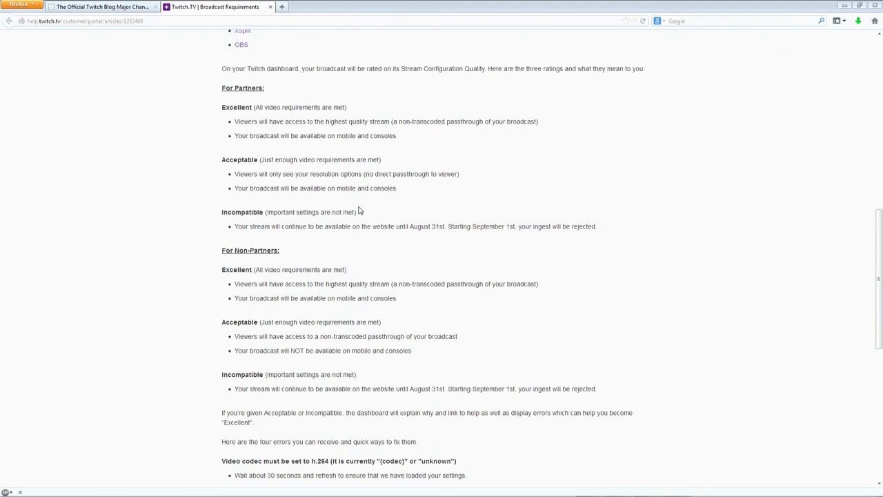
{"action": "mouse_move", "coordinate": [357, 211]}
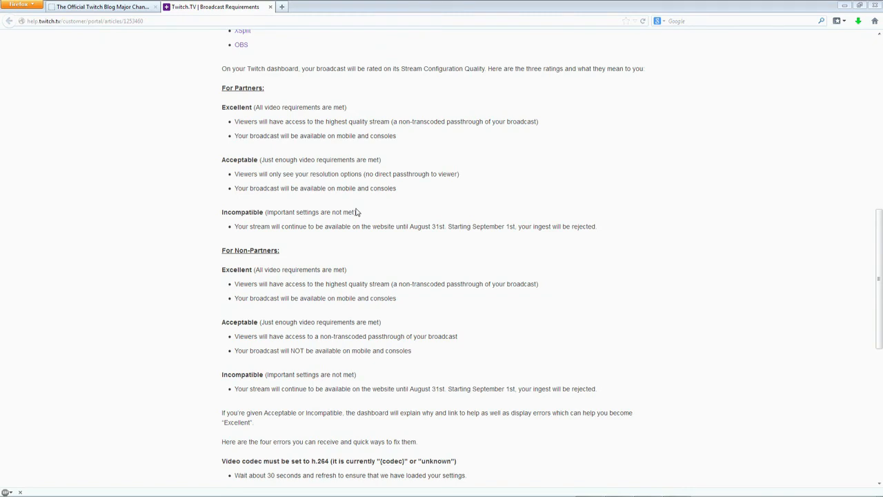
{"action": "mouse_move", "coordinate": [356, 210]}
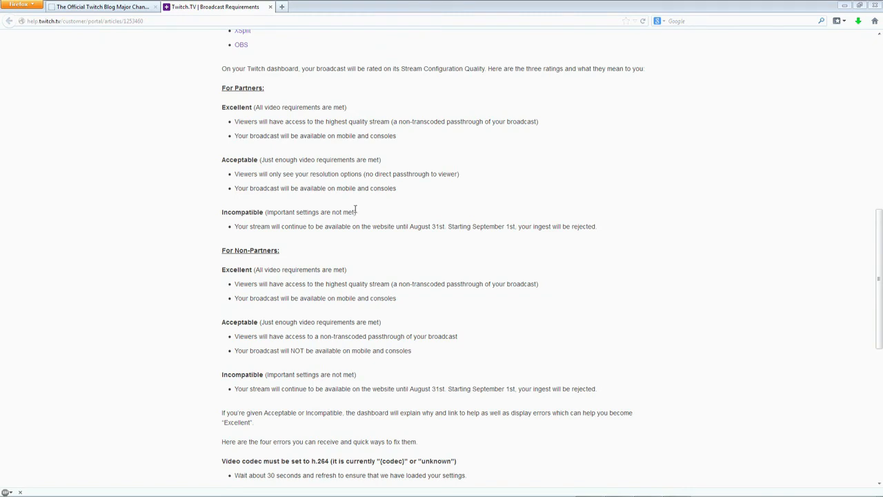
{"action": "mouse_move", "coordinate": [359, 218]}
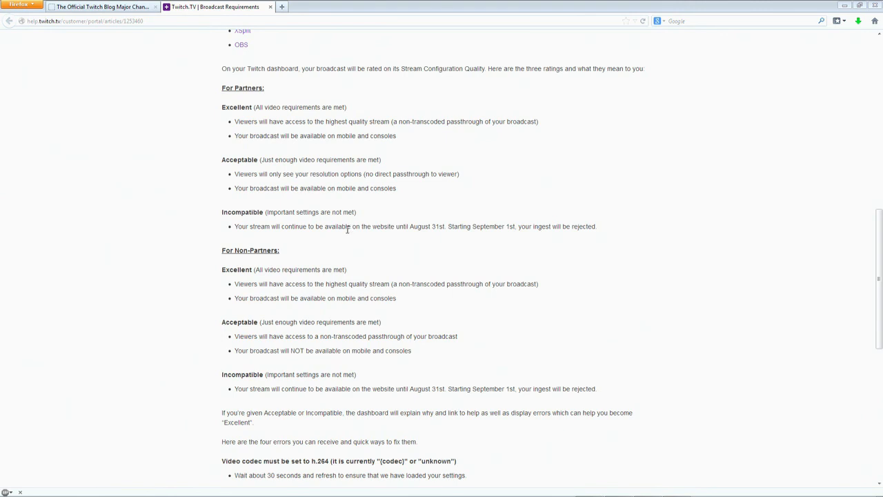
{"action": "mouse_move", "coordinate": [347, 234]}
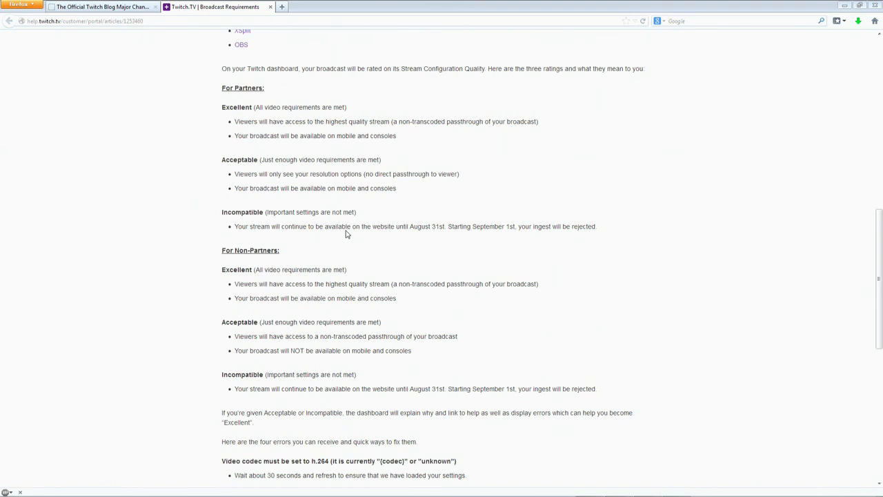
{"action": "mouse_move", "coordinate": [346, 232]}
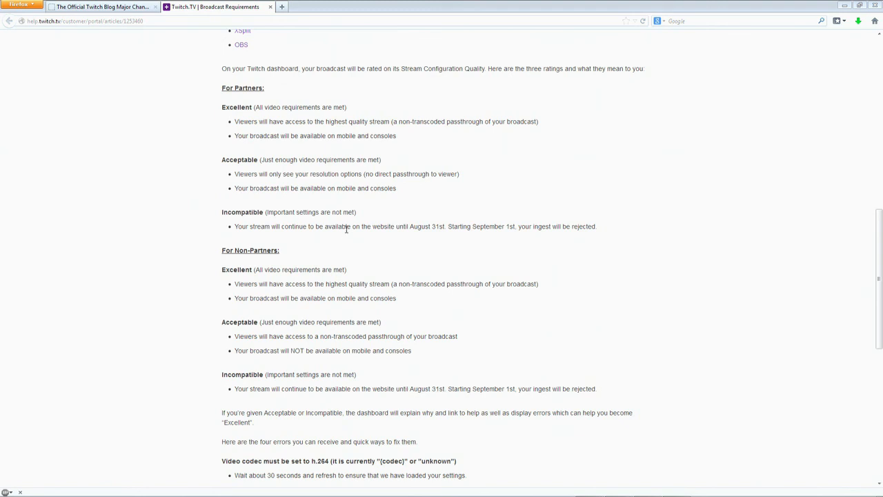
{"action": "mouse_move", "coordinate": [348, 235]}
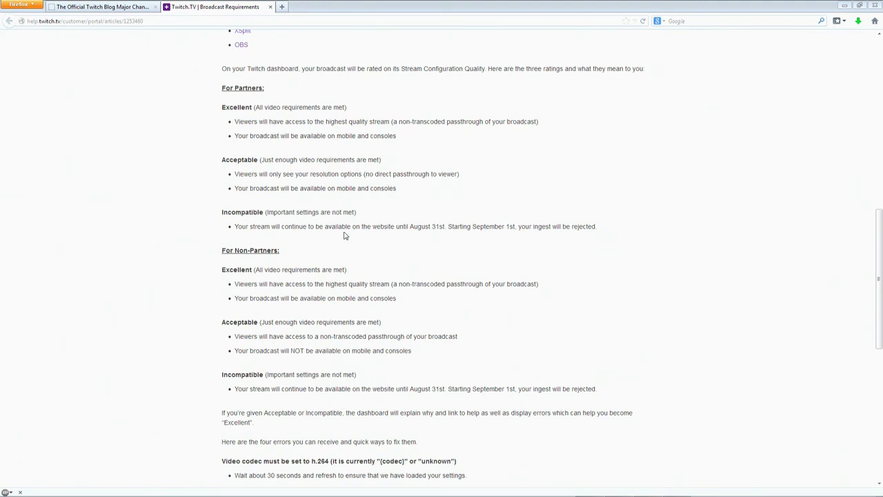
{"action": "mouse_move", "coordinate": [342, 240]}
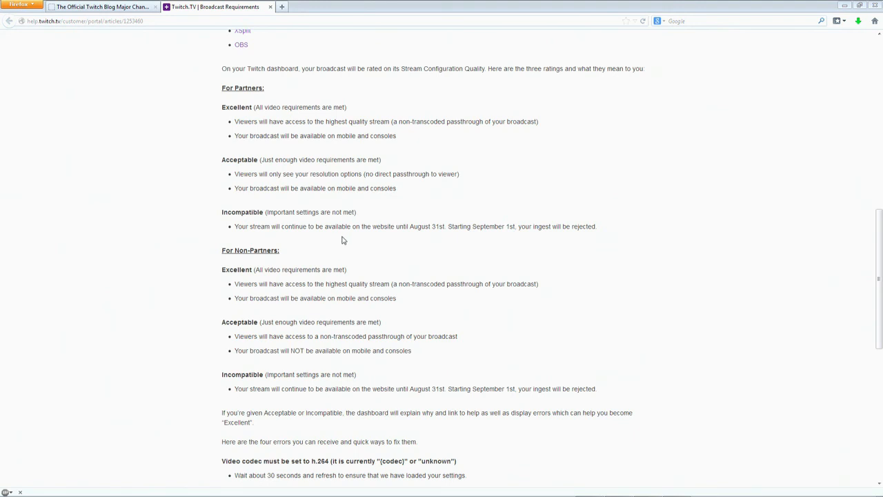
{"action": "mouse_move", "coordinate": [339, 241]}
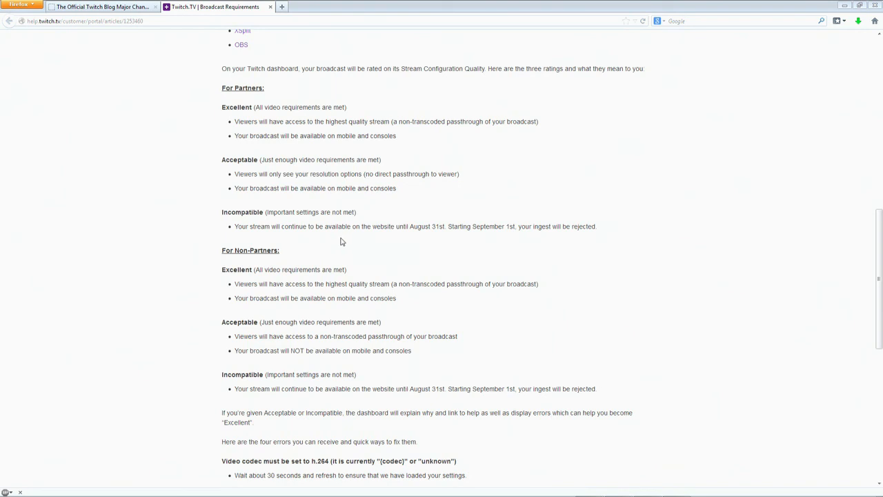
{"action": "mouse_move", "coordinate": [341, 238]}
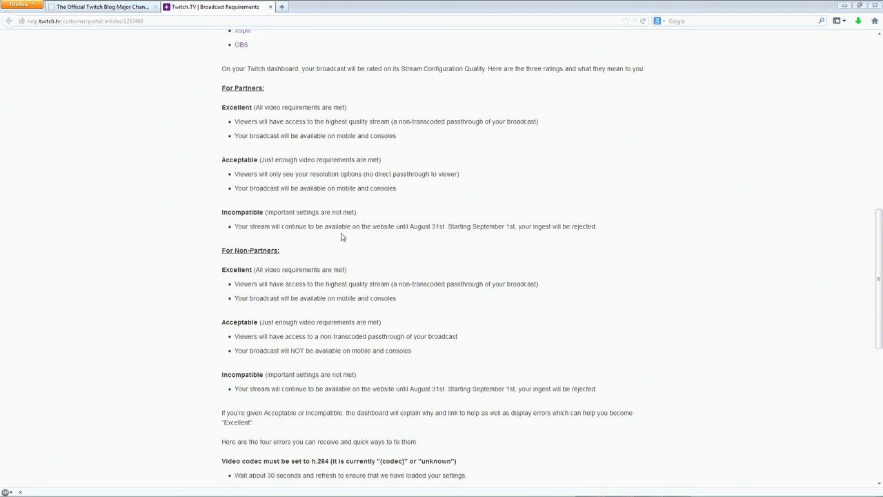